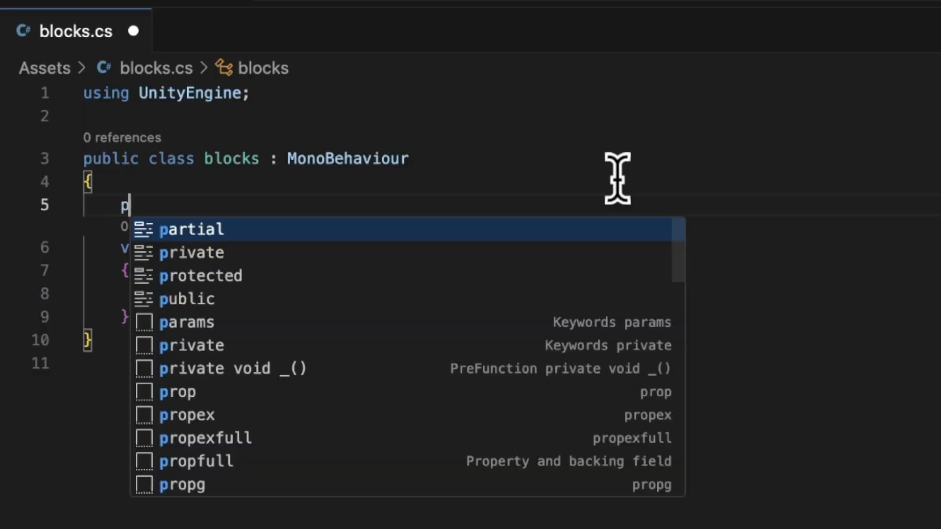
Step: Declare 'public GameObject grassBlock;' in blocks.cs above the Update method
{"action": "type", "text": "ublic GameObject"}
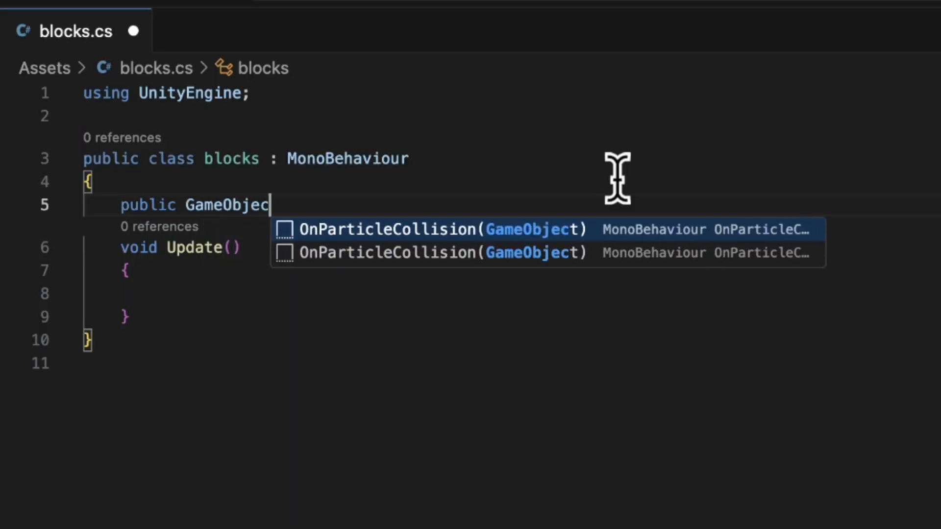
{"action": "type", "text": "grassBlock"}
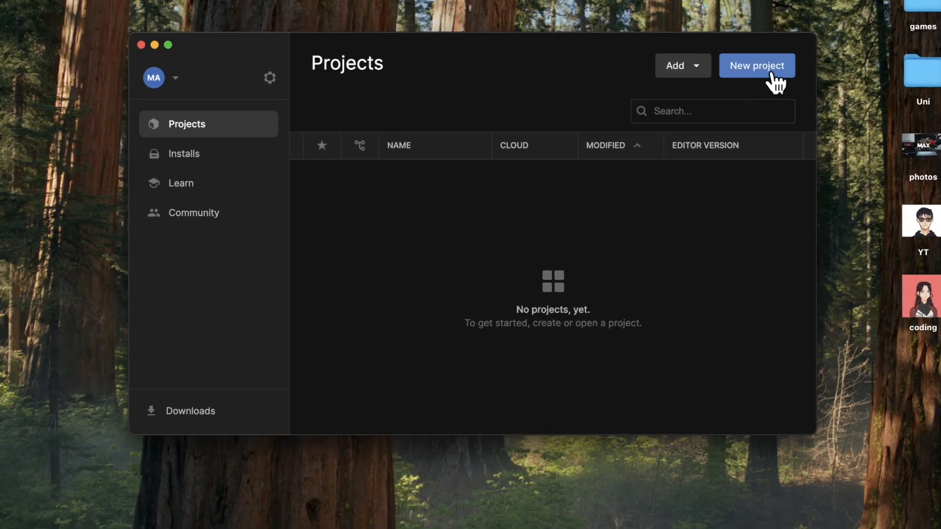
Step: Create a new Universal 3D project named 'Minecraft' from Unity Hub
{"action": "left_click", "coordinate": [756, 66]}
{"action": "type", "text": "M"}
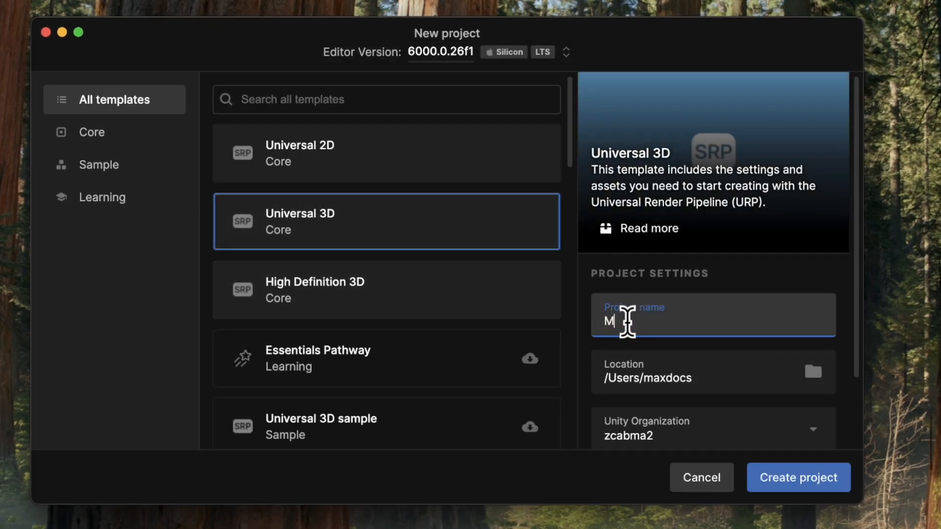
{"action": "type", "text": "inecraft"}
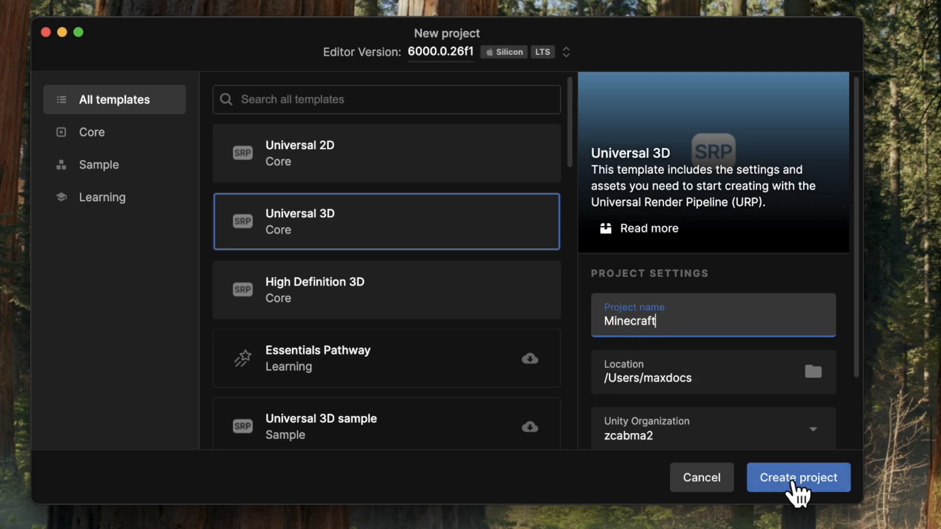
{"action": "left_click", "coordinate": [798, 477]}
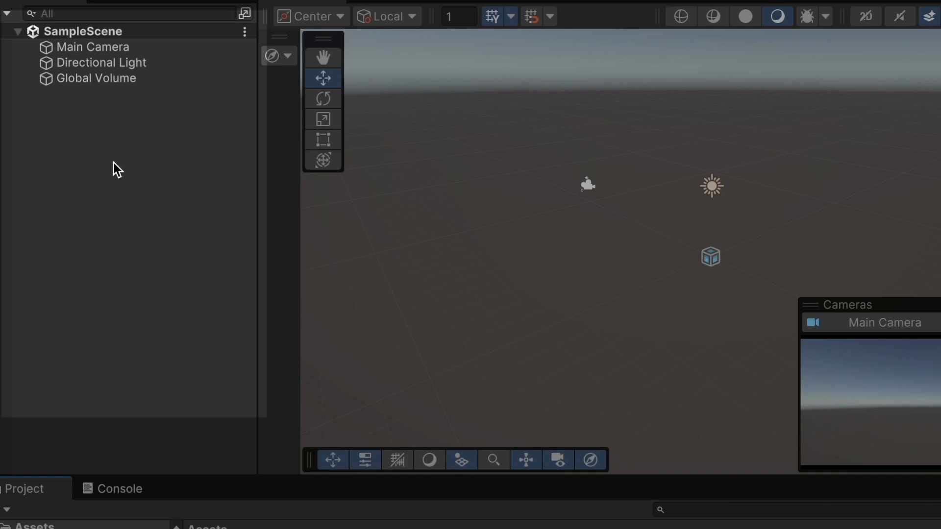
Step: Add a 3D cube to the sample scene from the Hierarchy context menu
{"action": "left_click", "coordinate": [102, 63]}
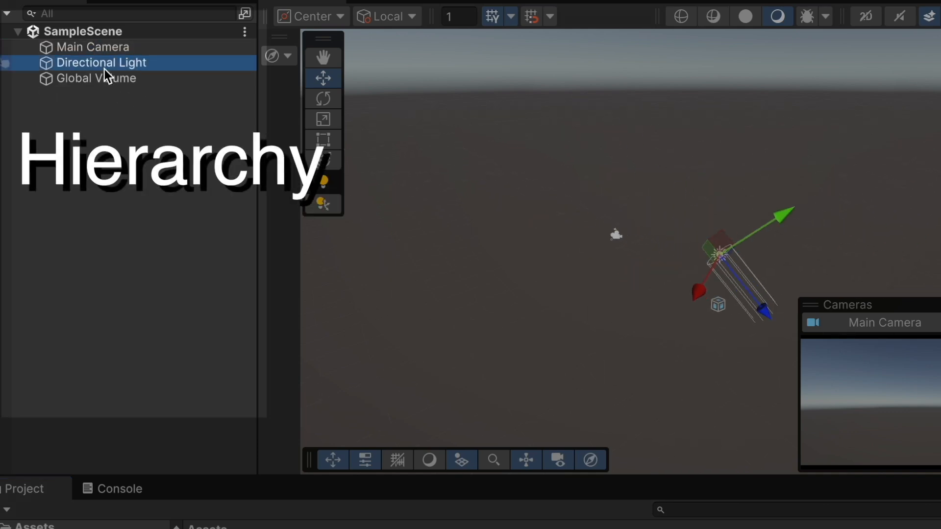
{"action": "left_click", "coordinate": [96, 79]}
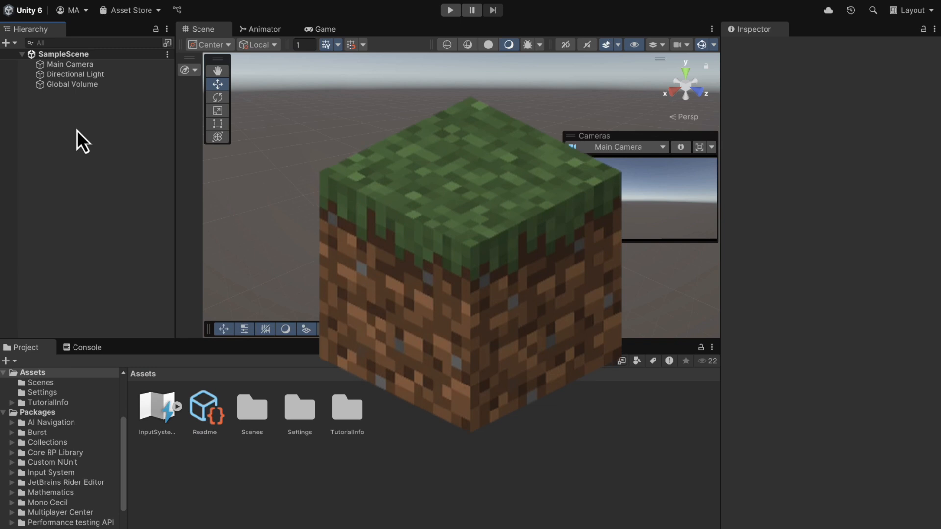
{"action": "right_click", "coordinate": [84, 142]}
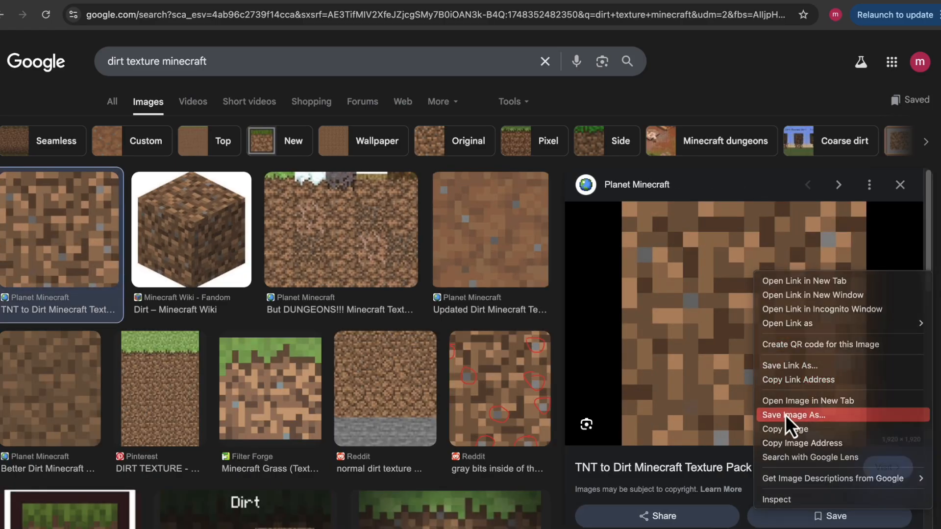
Step: Save the Minecraft dirt texture image from Google Images to Downloads
{"action": "left_click", "coordinate": [792, 414]}
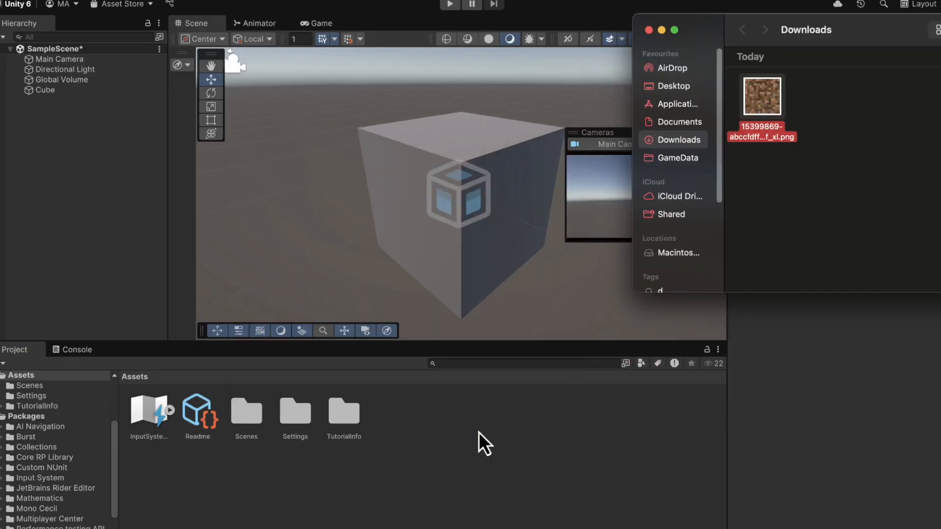
Step: Import the dirt PNG into Assets and apply it as the cube's texture
{"action": "left_click_drag", "start_coordinate": [763, 96], "coordinate": [149, 414]}
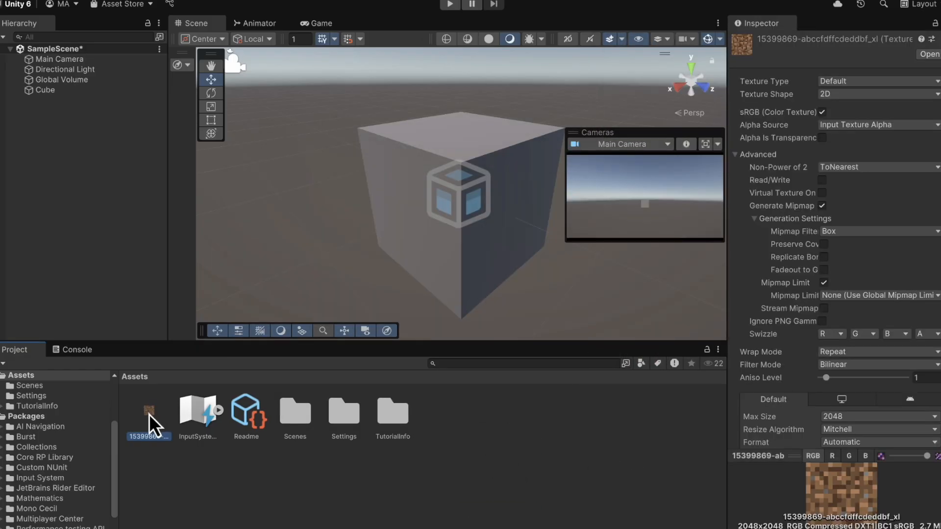
{"action": "left_click", "coordinate": [393, 474]}
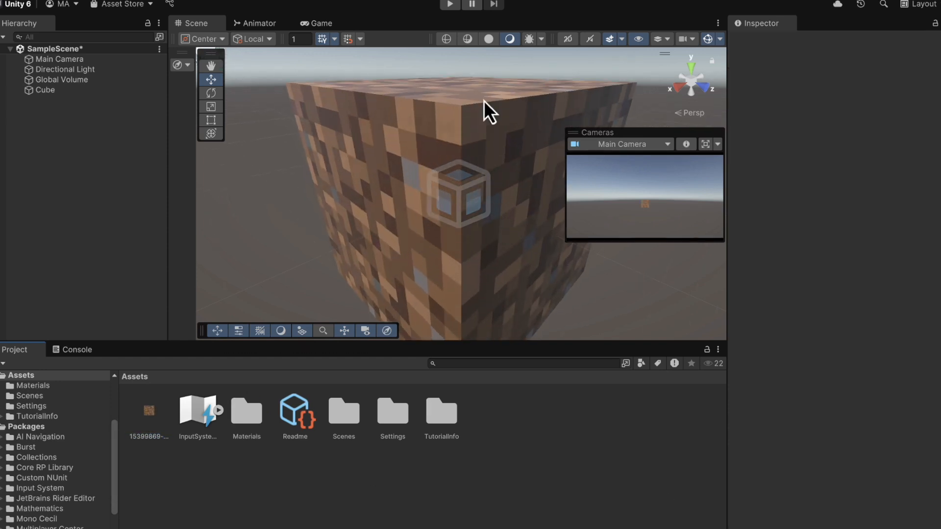
{"action": "left_click", "coordinate": [44, 91]}
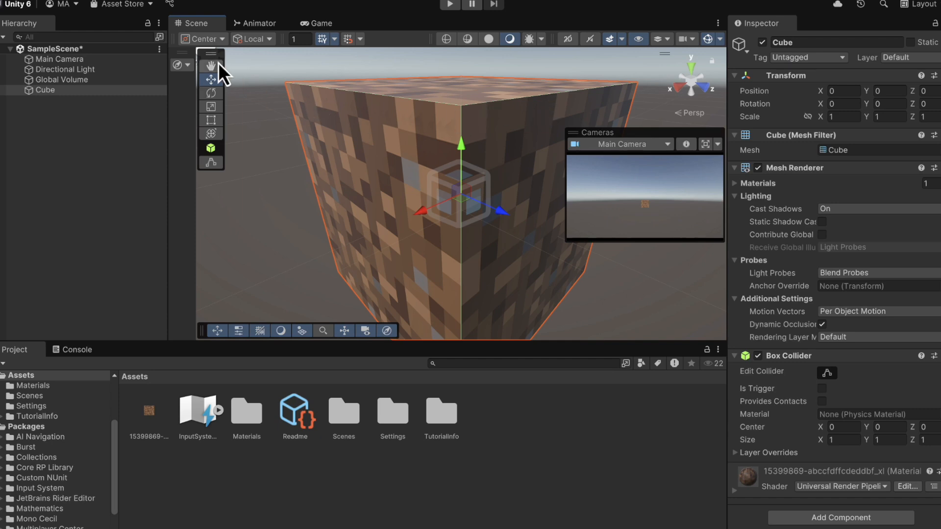
{"action": "left_click", "coordinate": [148, 414]}
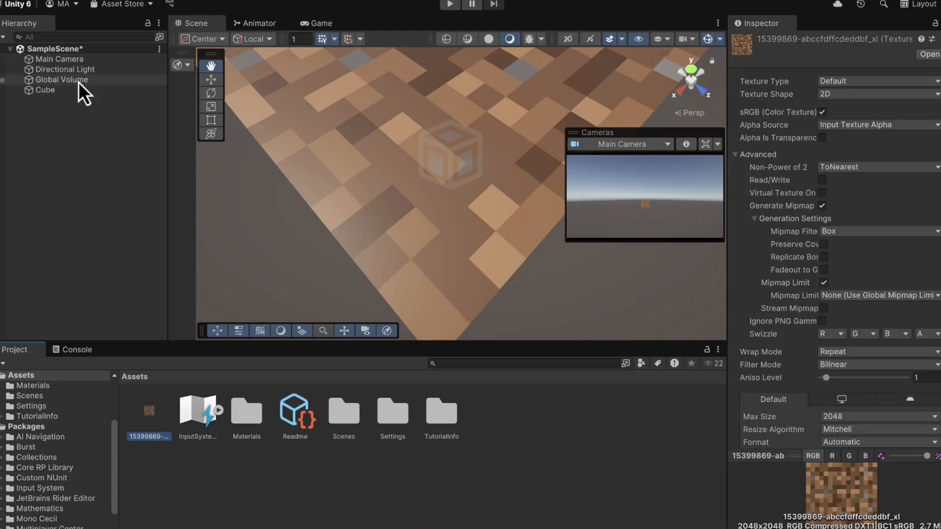
{"action": "left_click", "coordinate": [44, 89]}
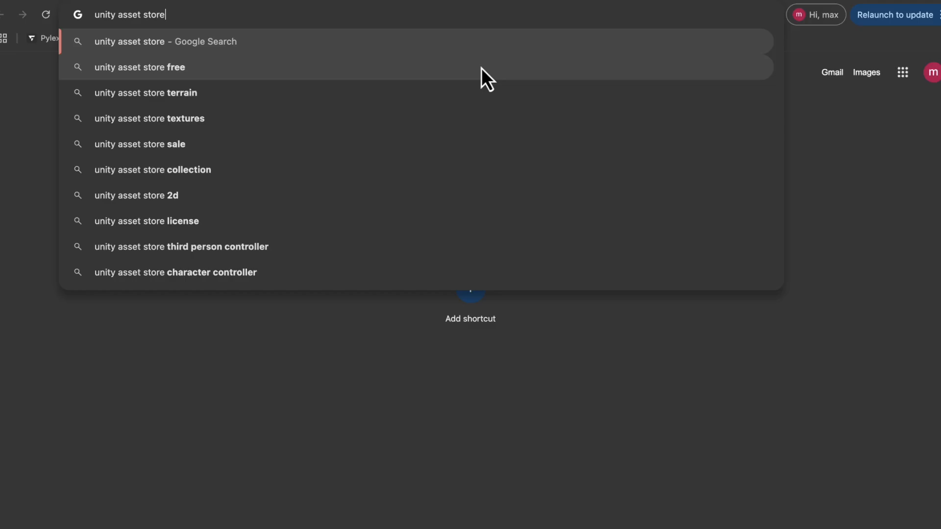
Step: Find 'first person controller' in the Asset Store and add Starter Assets - FirstPerson to my assets
{"action": "left_click", "coordinate": [164, 41]}
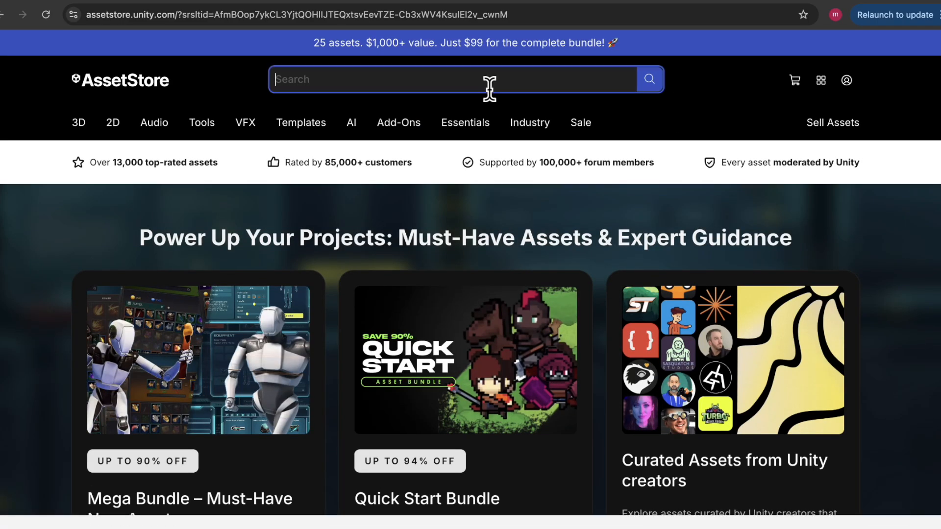
{"action": "type", "text": "first person controll"}
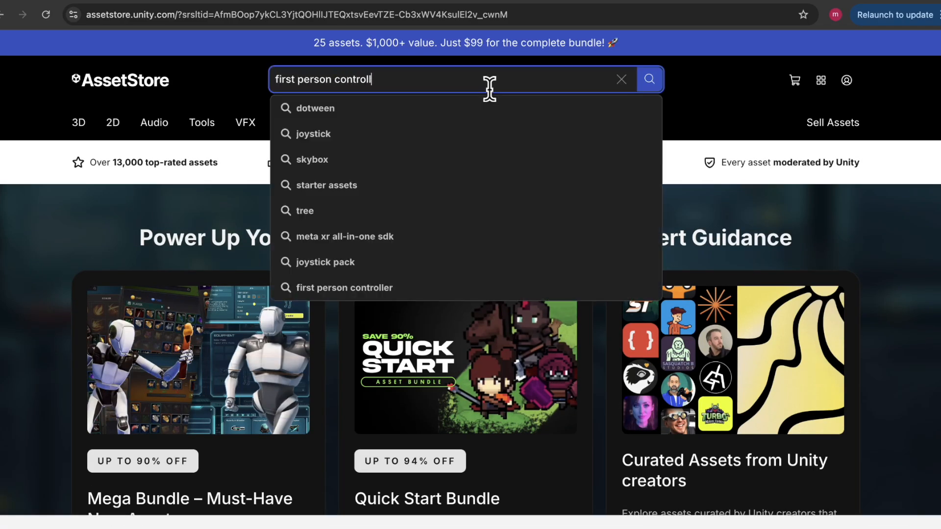
{"action": "left_click", "coordinate": [345, 287]}
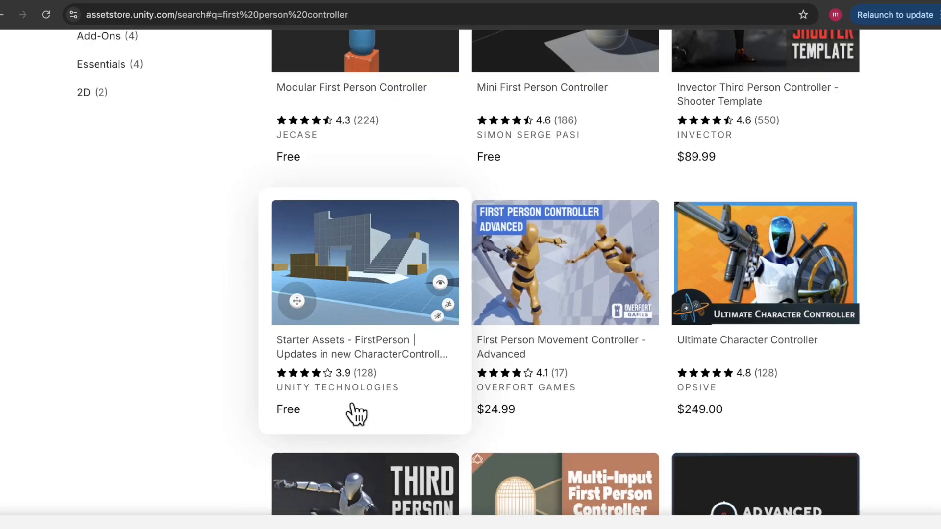
{"action": "left_click", "coordinate": [365, 346]}
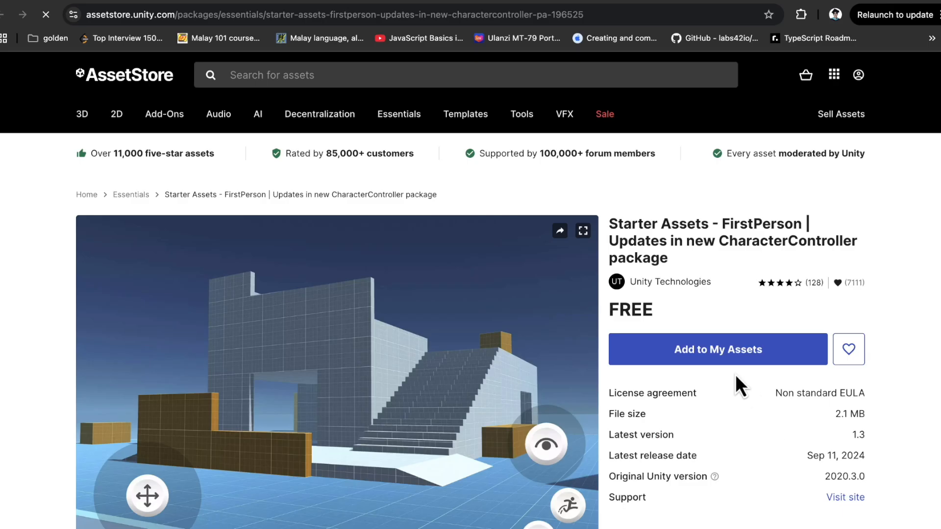
{"action": "left_click", "coordinate": [717, 349]}
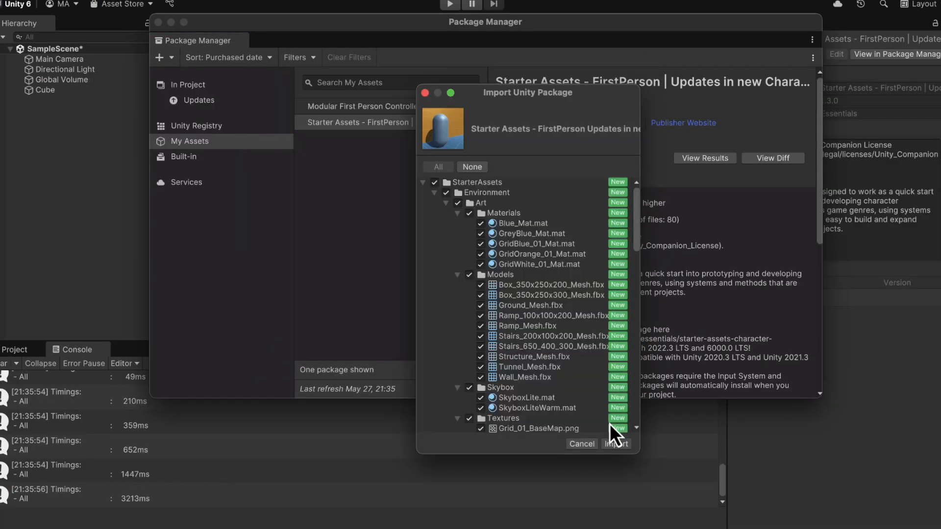
Step: Import the starter assets and bring PlayerCapsule, MainCamera and PlayerFollowCamera from Playground into SampleScene
{"action": "left_click", "coordinate": [615, 442]}
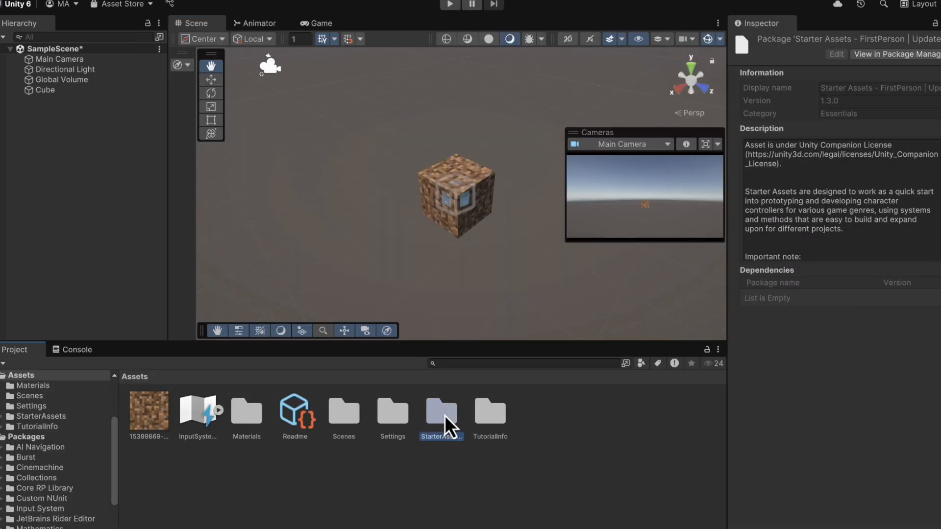
{"action": "double_click", "coordinate": [441, 410]}
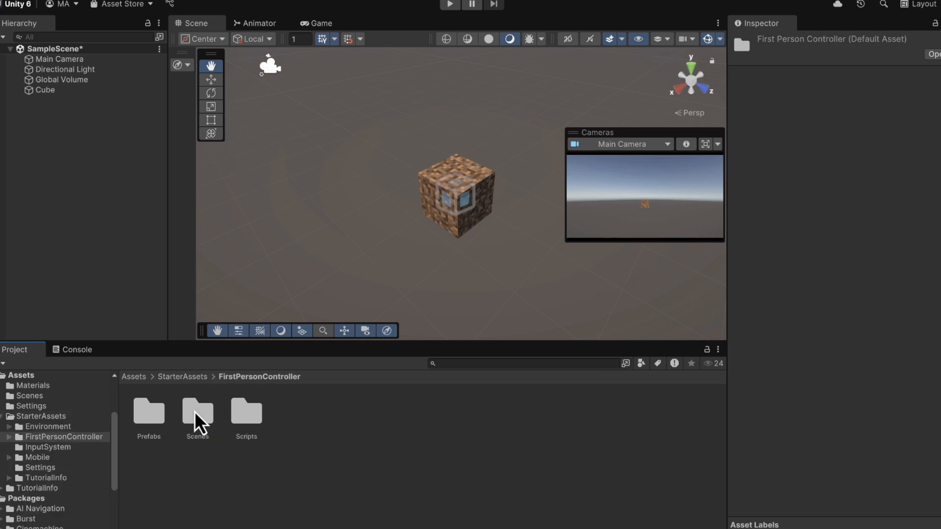
{"action": "double_click", "coordinate": [197, 412]}
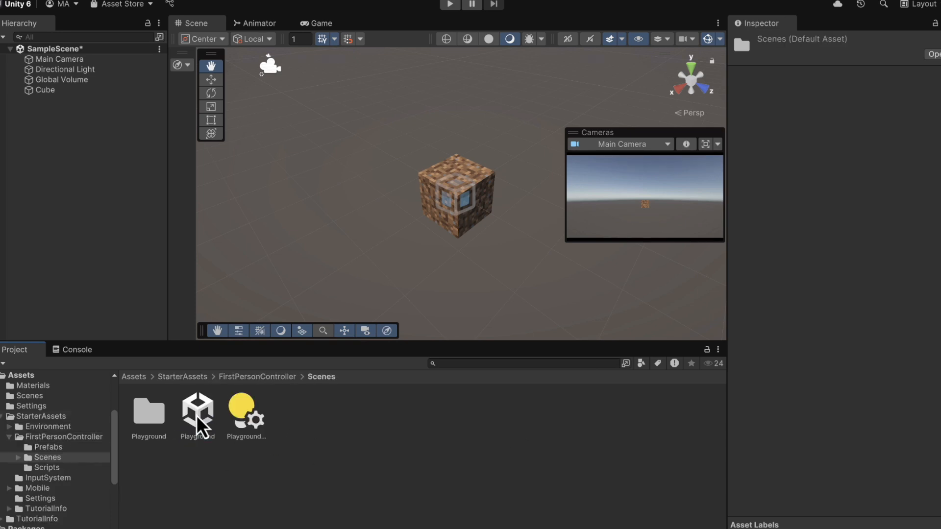
{"action": "double_click", "coordinate": [197, 404]}
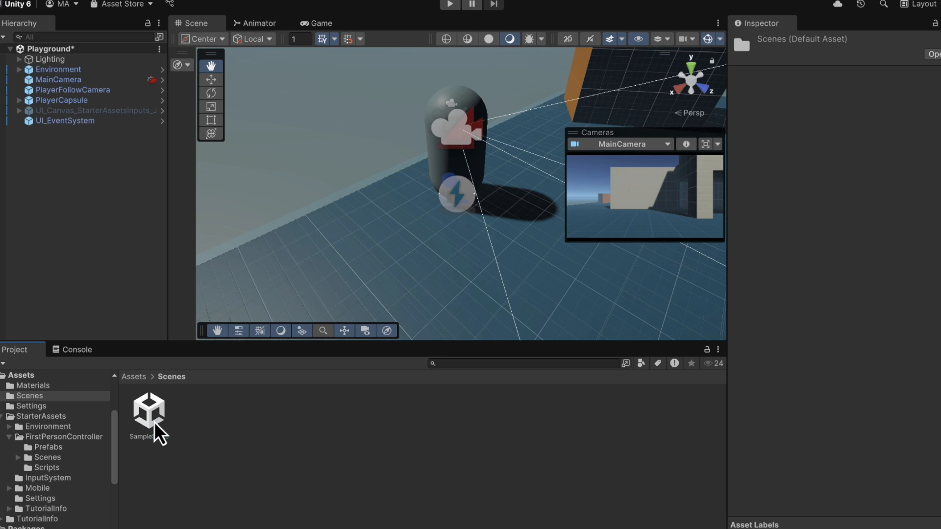
{"action": "double_click", "coordinate": [148, 410]}
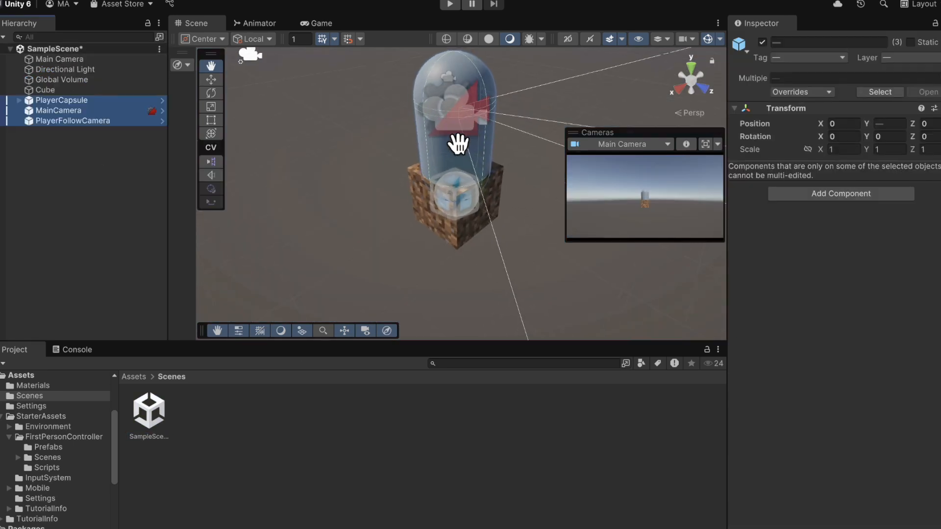
{"action": "left_click", "coordinate": [449, 5]}
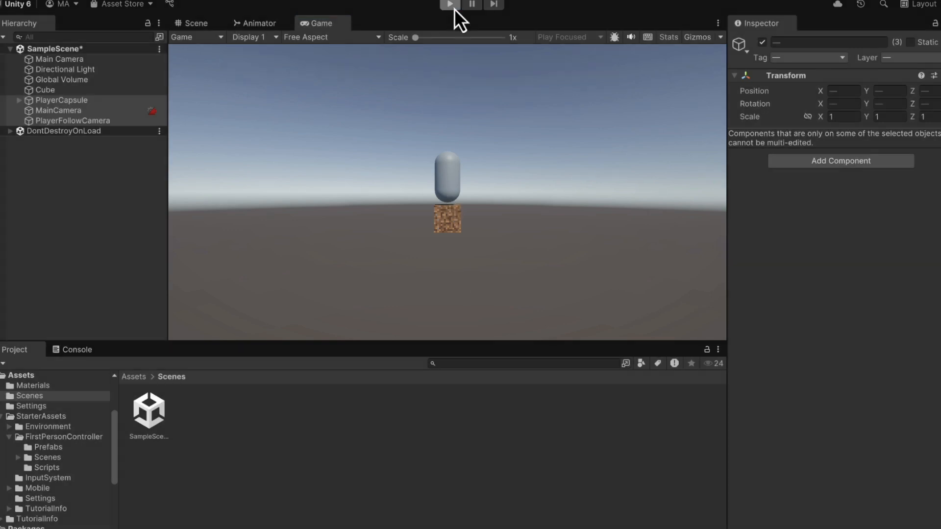
Step: Remove the original Main Camera and test the scene in Play mode
{"action": "right_click", "coordinate": [54, 59]}
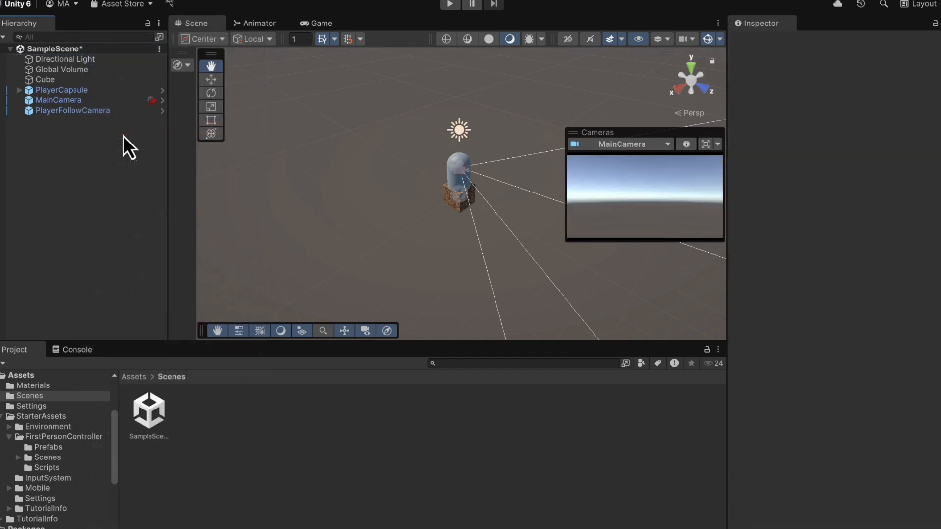
{"action": "left_click", "coordinate": [449, 5]}
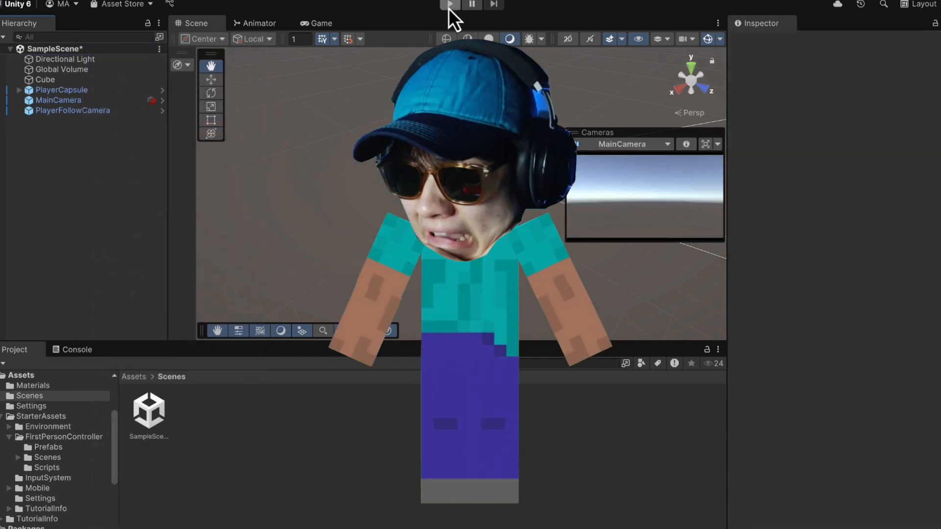
{"action": "left_click", "coordinate": [448, 5]}
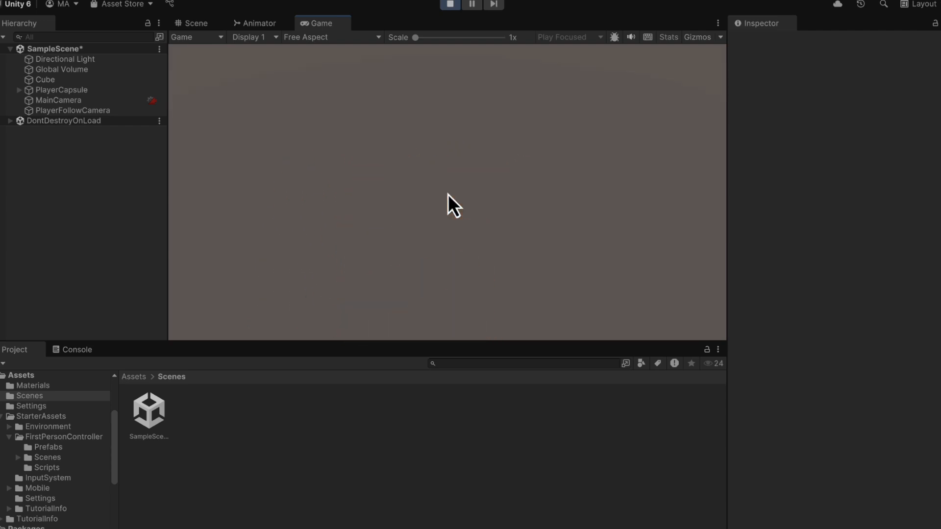
{"action": "left_click", "coordinate": [196, 22]}
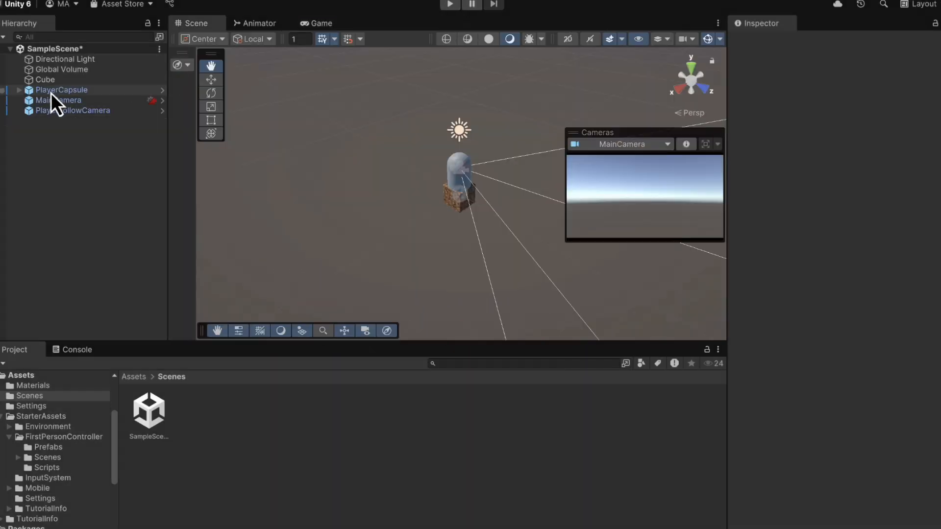
Step: Set the PlayerCapsule's First Person Controller rotation speed to 2
{"action": "left_click", "coordinate": [61, 89]}
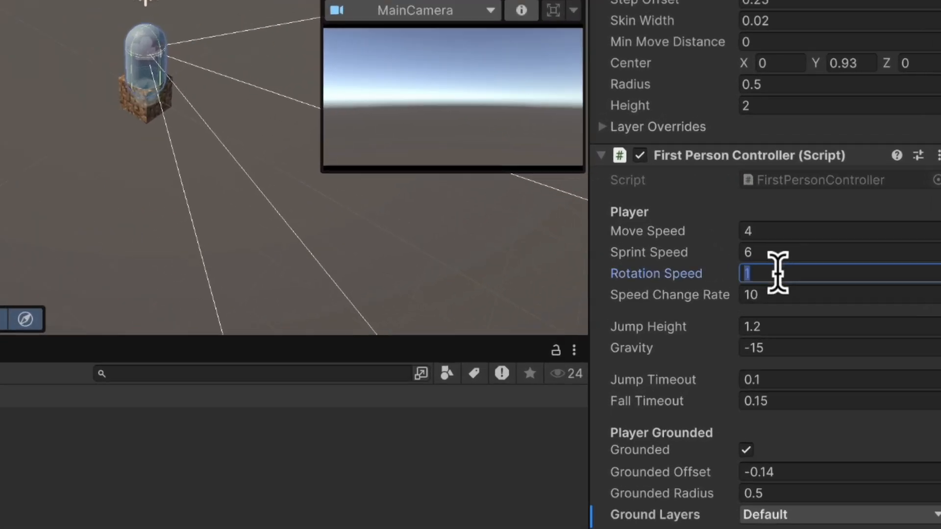
{"action": "type", "text": "2"}
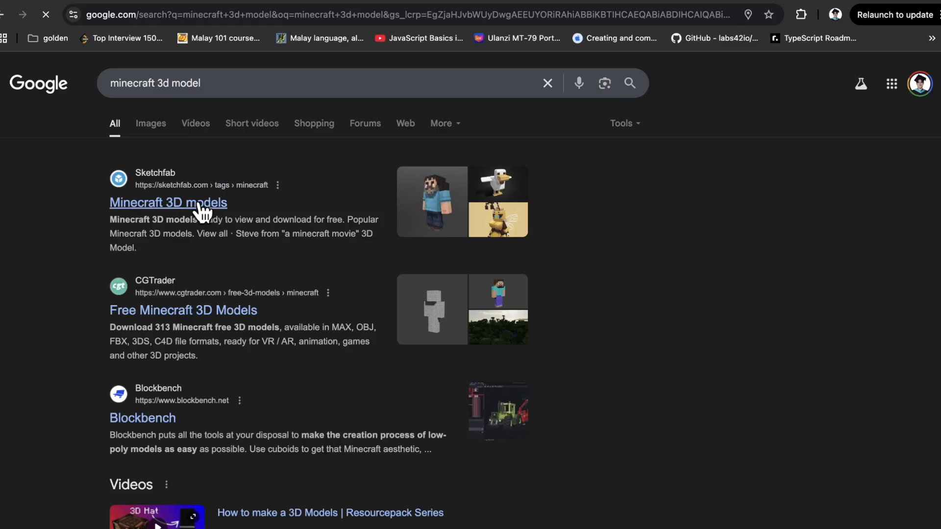
Step: Download the Minecraft Wood Shop & Mill model from Sketchfab in .obj format
{"action": "left_click", "coordinate": [167, 202]}
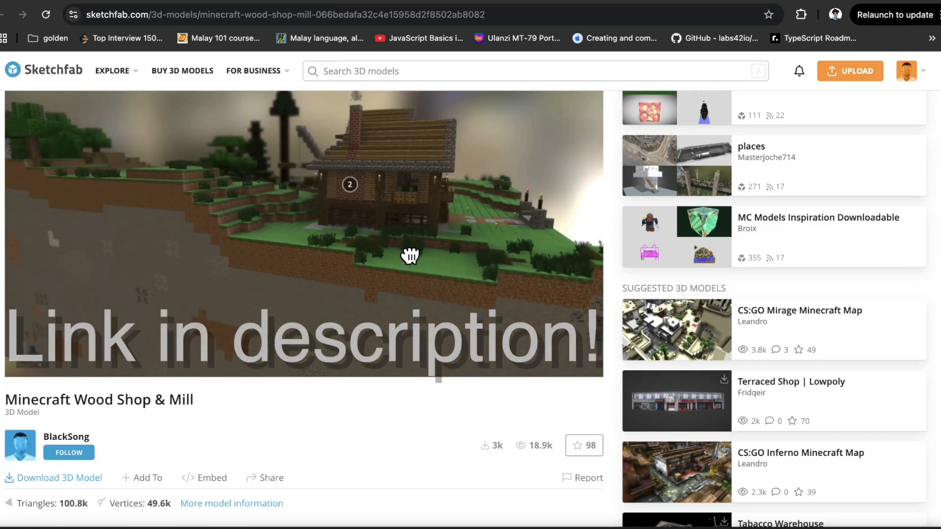
{"action": "scroll", "scroll_direction": "down", "scroll_amount": 3}
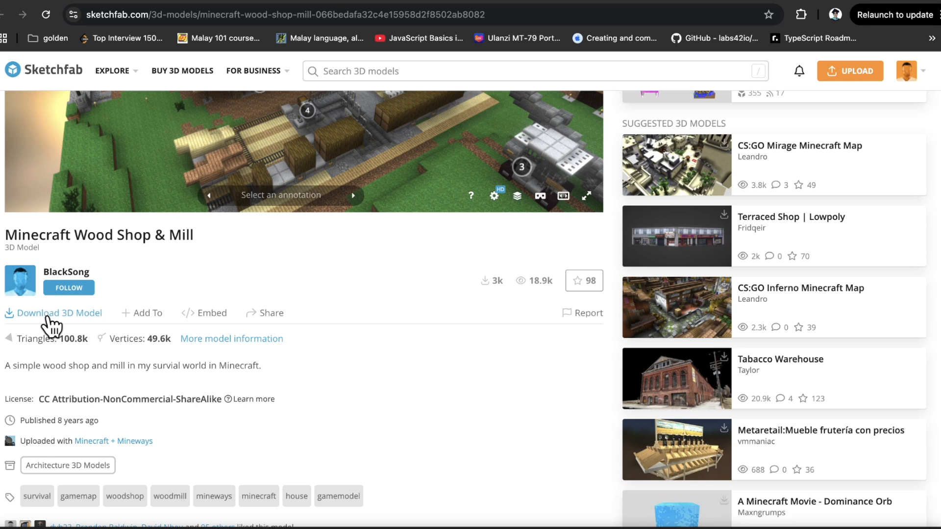
{"action": "left_click", "coordinate": [59, 312]}
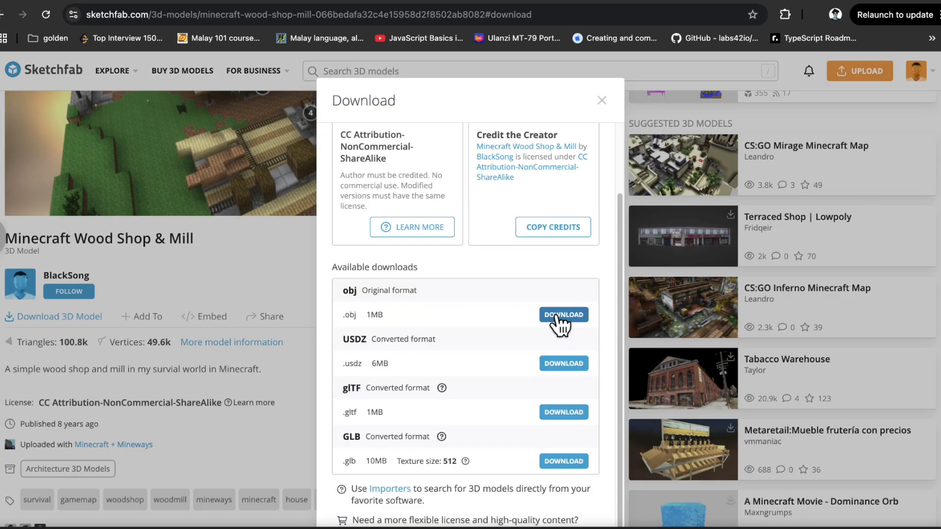
{"action": "left_click", "coordinate": [562, 315]}
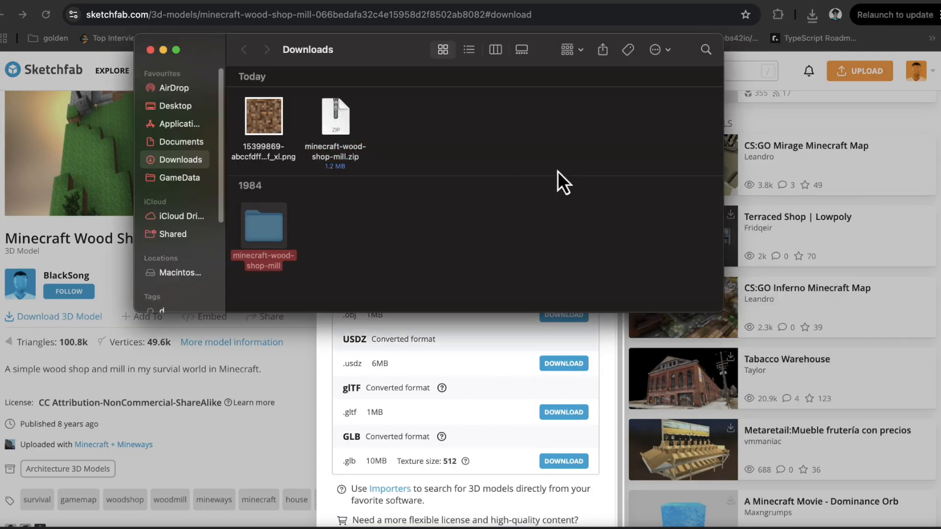
Step: Open the extracted minecraft-wood-shop-mill folder to move its files into Unity's Assets
{"action": "double_click", "coordinate": [262, 226]}
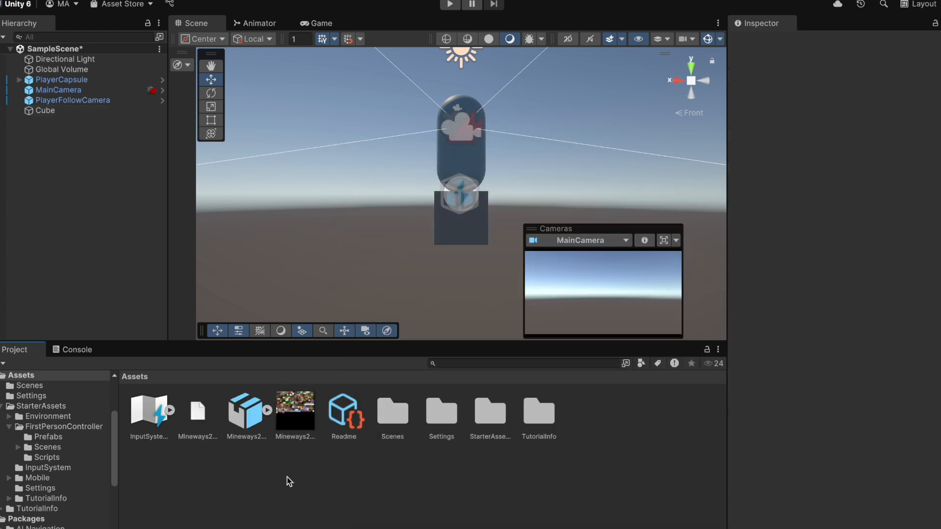
Step: Place the Mineways2Skfb wood shop model in the scene at Transform scale 33000 on every axis
{"action": "left_click", "coordinate": [245, 410]}
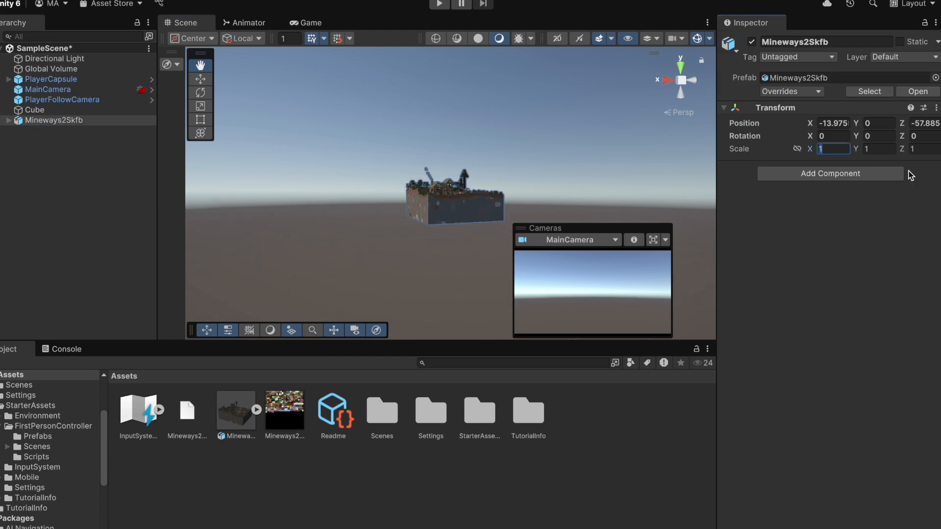
{"action": "type", "text": "33000"}
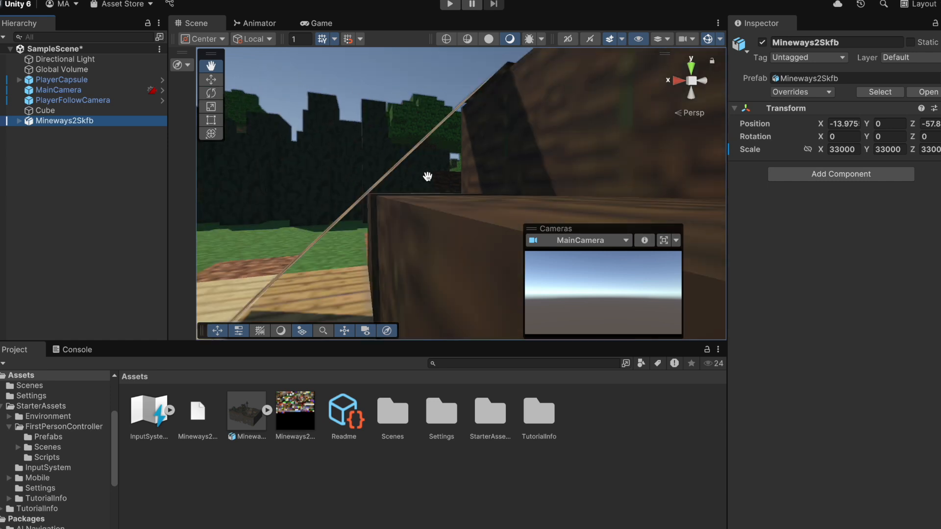
{"action": "left_click", "coordinate": [295, 410]}
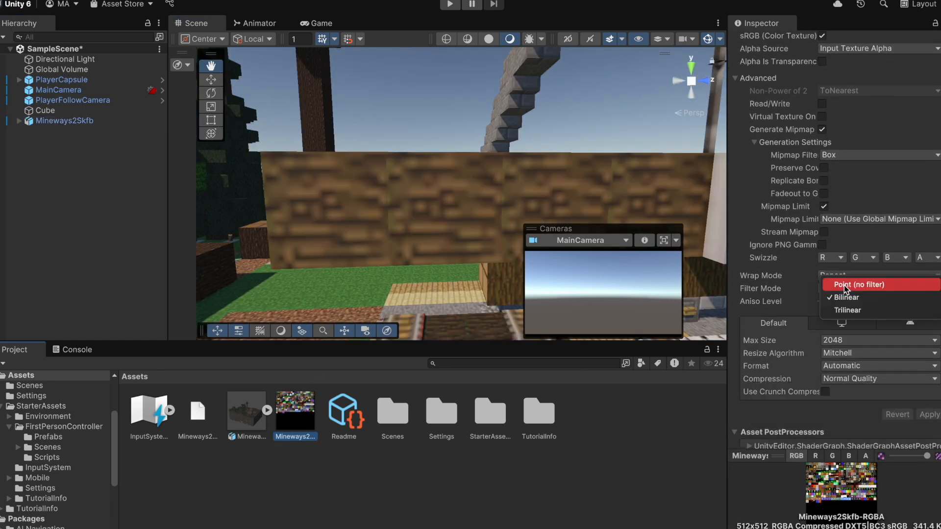
Step: Set the Mineways2Skfb-RGBA texture's Filter Mode to Point (no filter) and apply it
{"action": "left_click", "coordinate": [859, 284]}
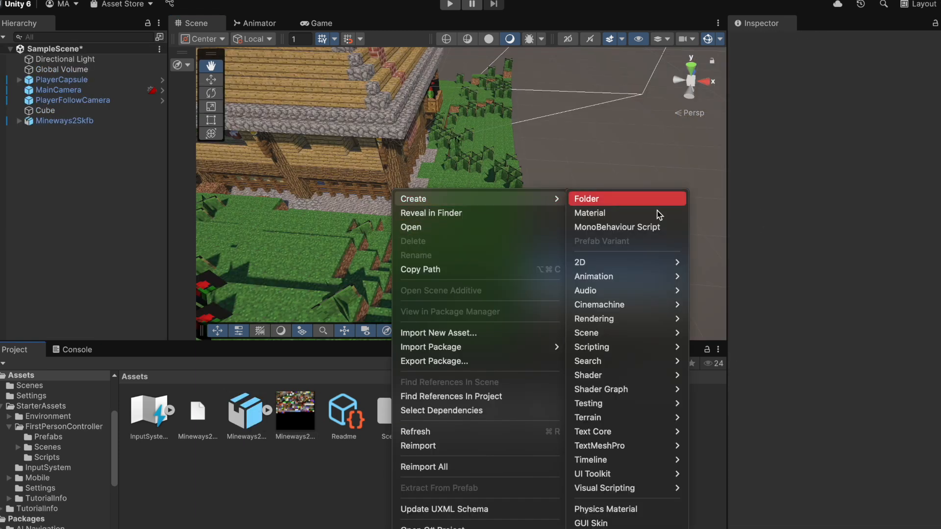
Step: Create a Textures folder and extract the wood shop model's embedded materials into it
{"action": "left_click", "coordinate": [586, 199]}
{"action": "type", "text": "Textures"}
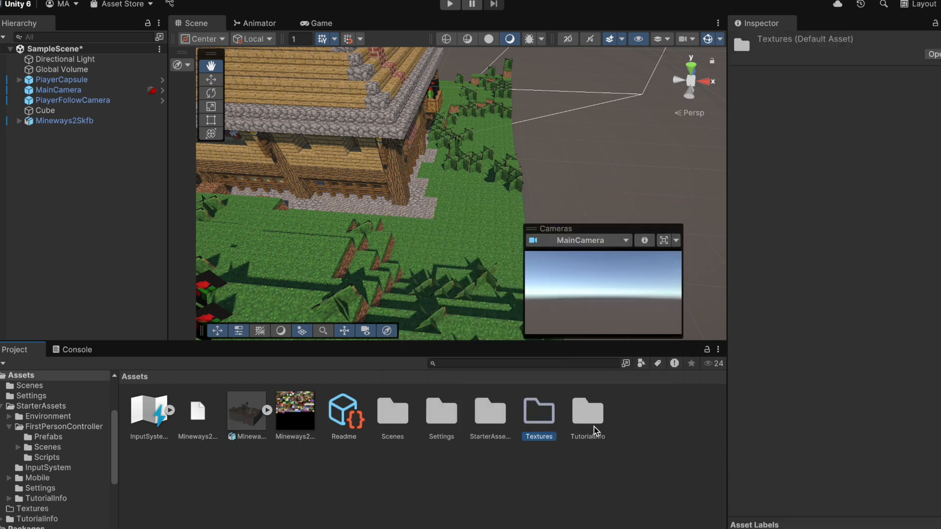
{"action": "left_click", "coordinate": [246, 410]}
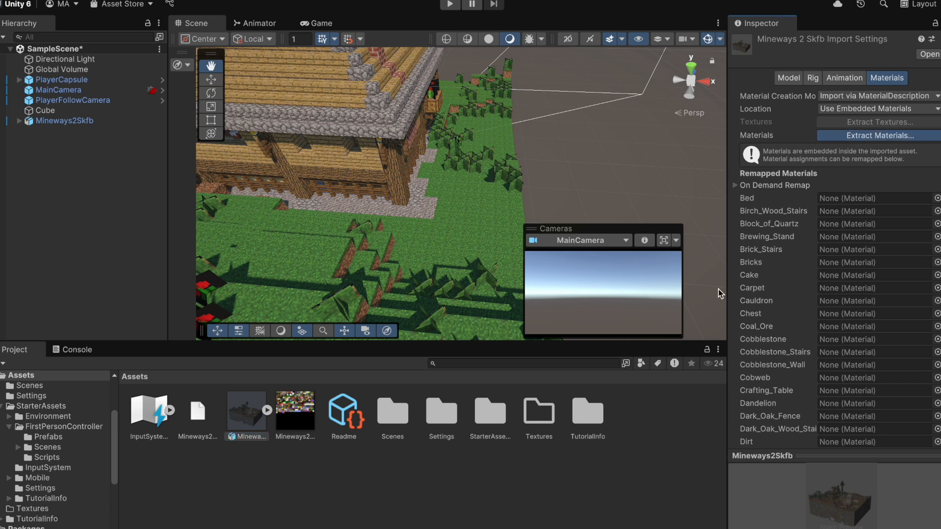
{"action": "left_click", "coordinate": [876, 135]}
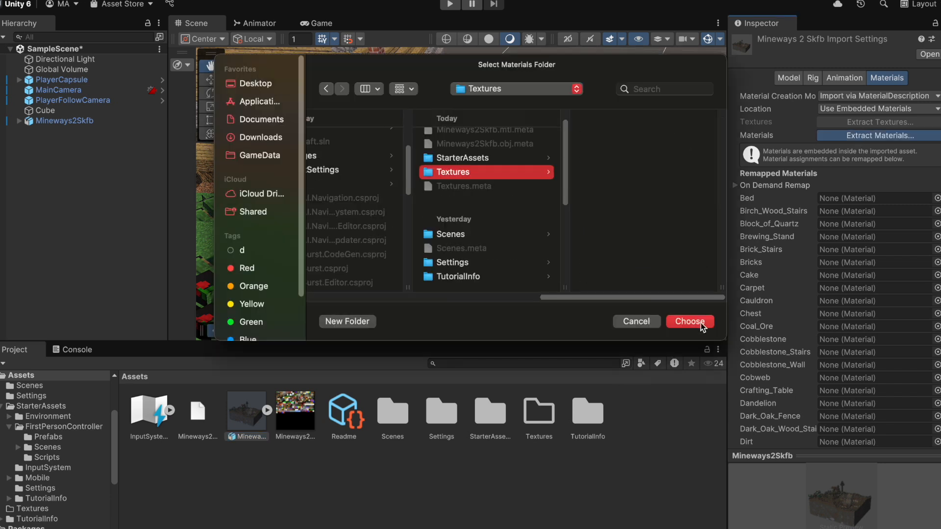
{"action": "left_click", "coordinate": [689, 322]}
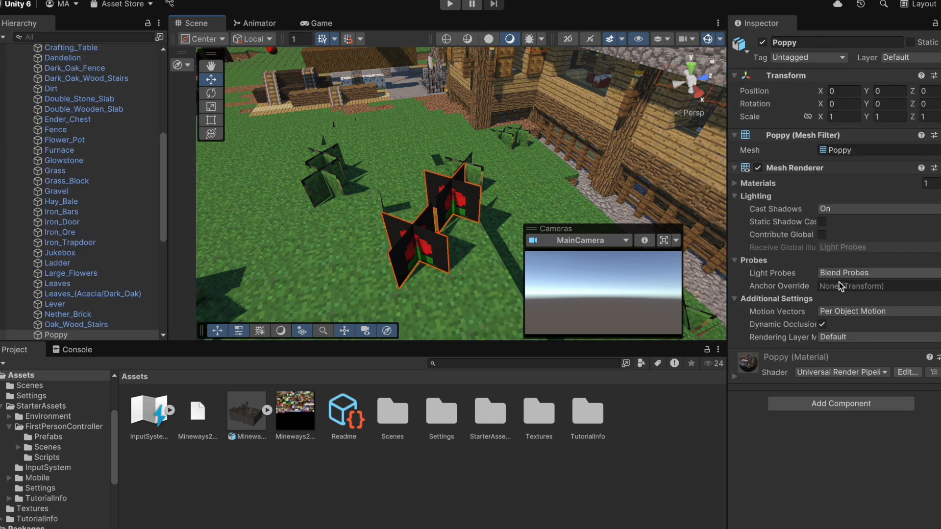
Step: Review Poppy's material surface settings, then shift-select all 70 child parts of Mineways2Skfb
{"action": "scroll", "scroll_direction": "down", "scroll_amount": 3}
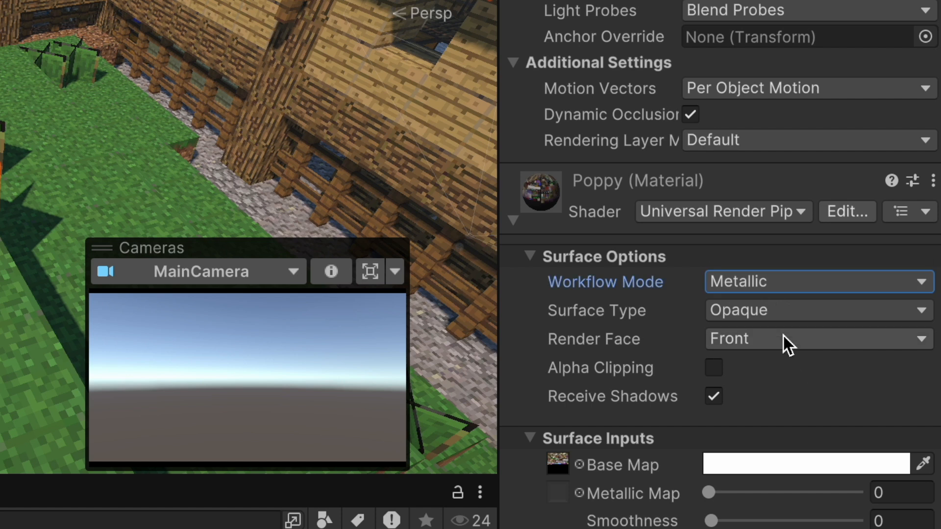
{"action": "left_click", "coordinate": [816, 311]}
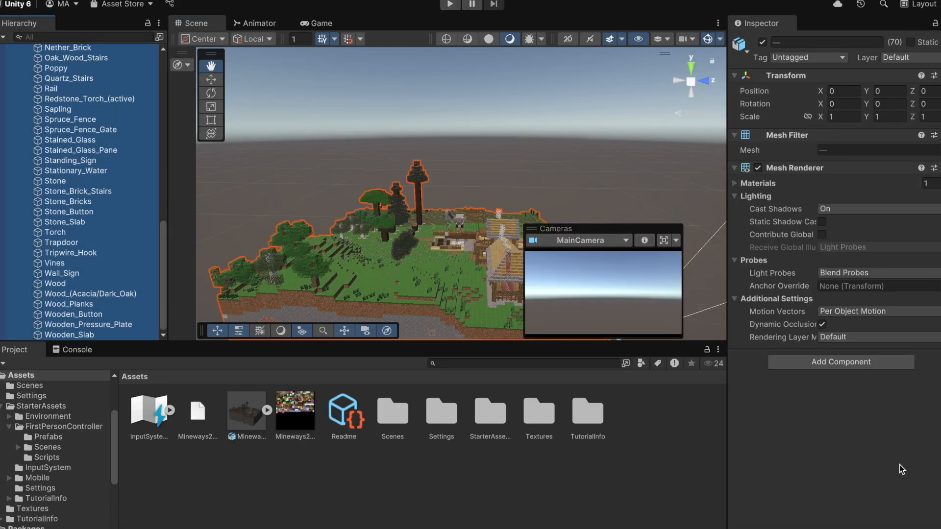
Step: Add a Mesh Collider to every model part, set player speeds 6/10/3, and playtest the scene
{"action": "left_click", "coordinate": [839, 362]}
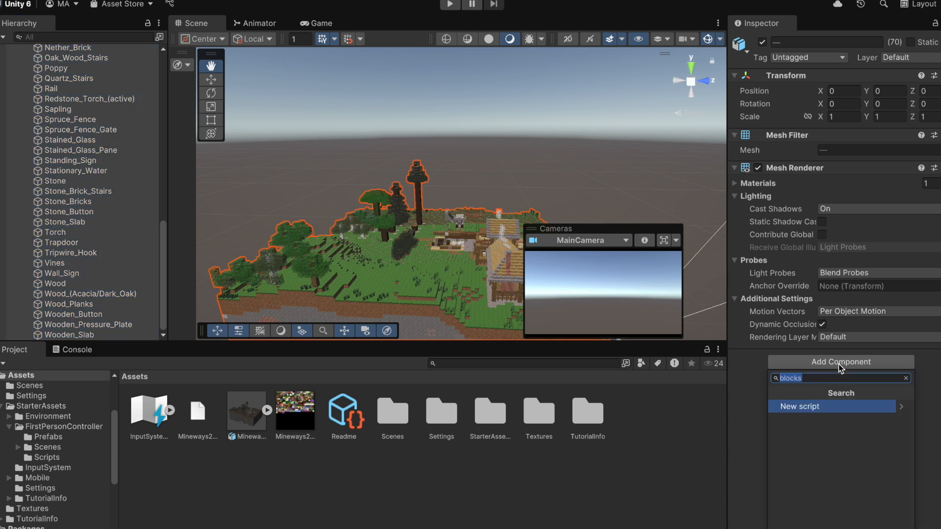
{"action": "type", "text": "mesh"}
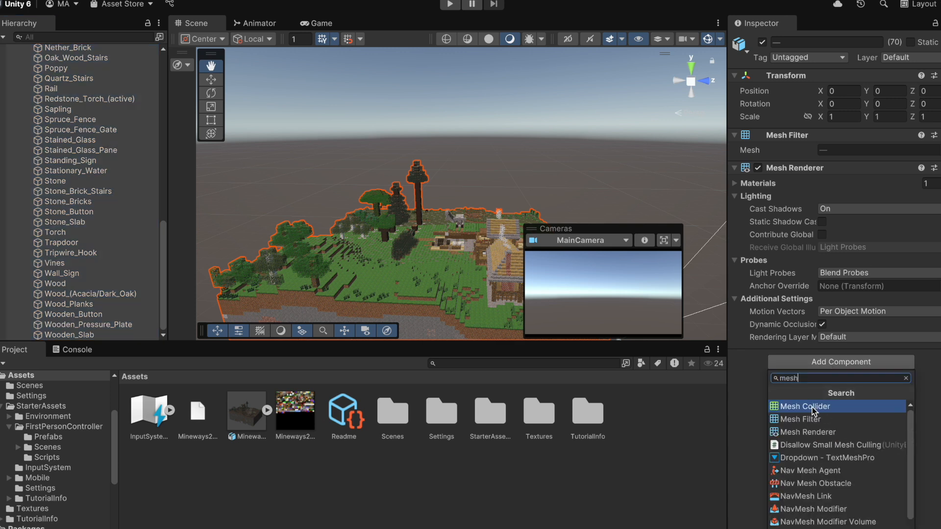
{"action": "left_click", "coordinate": [804, 405]}
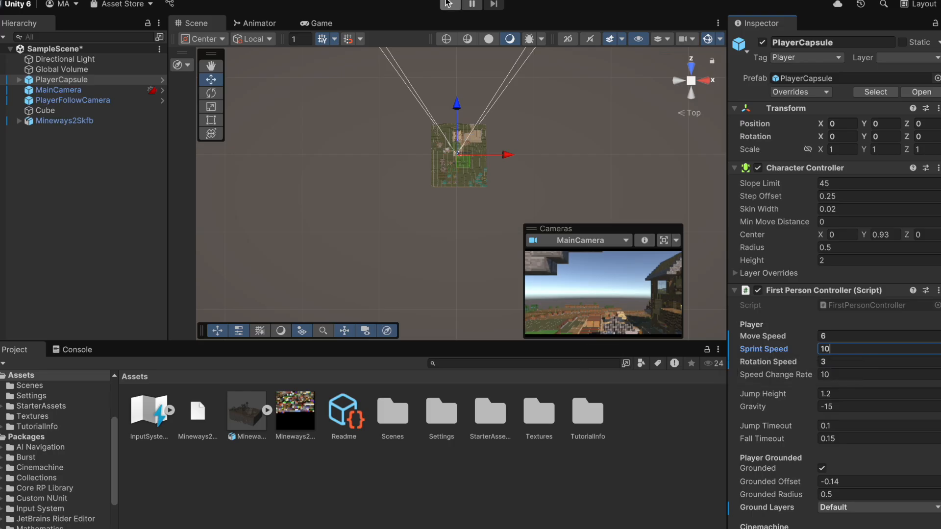
{"action": "left_click", "coordinate": [449, 5]}
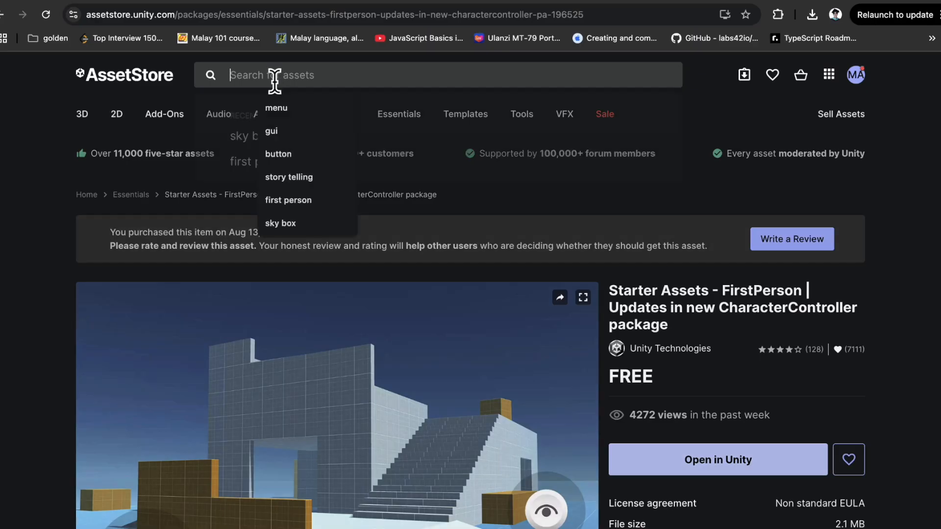
Step: Find Free HDR Sky in the Asset Store, add it to My Assets and accept the terms
{"action": "left_click", "coordinate": [280, 223]}
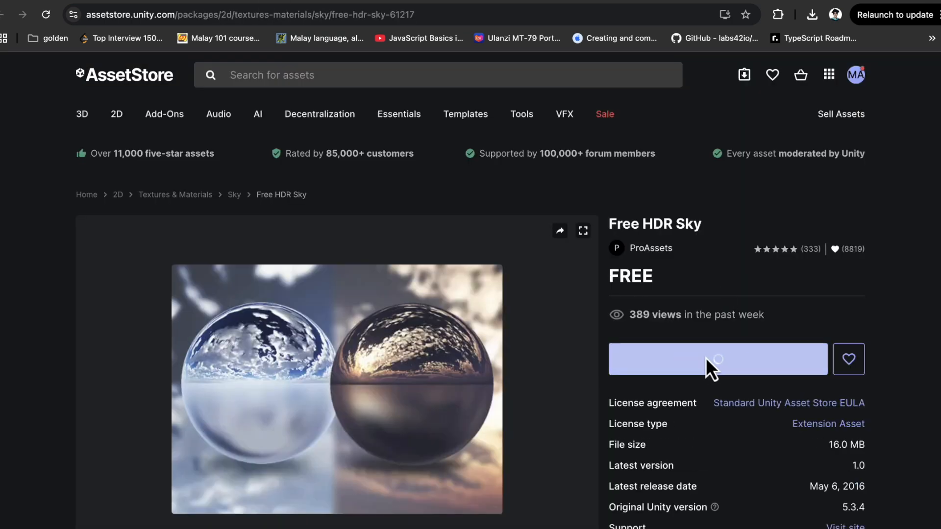
{"action": "left_click", "coordinate": [717, 358]}
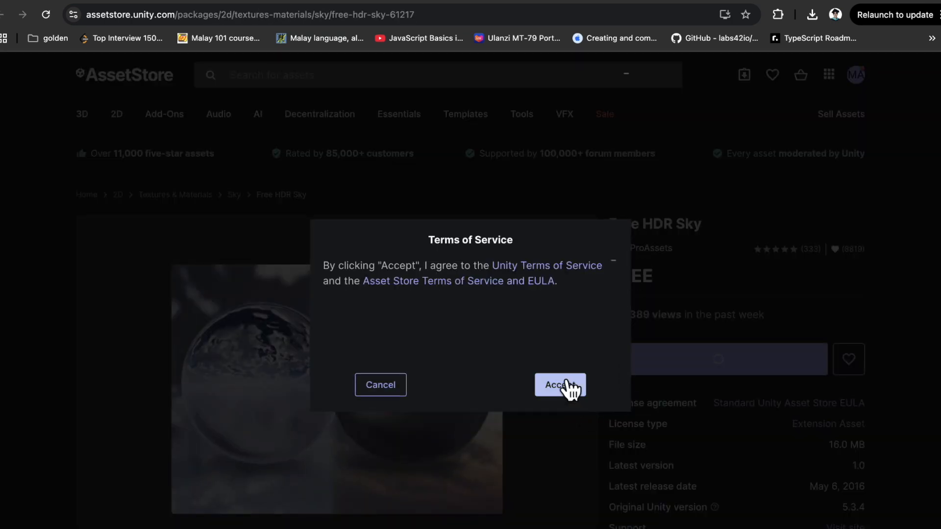
{"action": "left_click", "coordinate": [560, 384]}
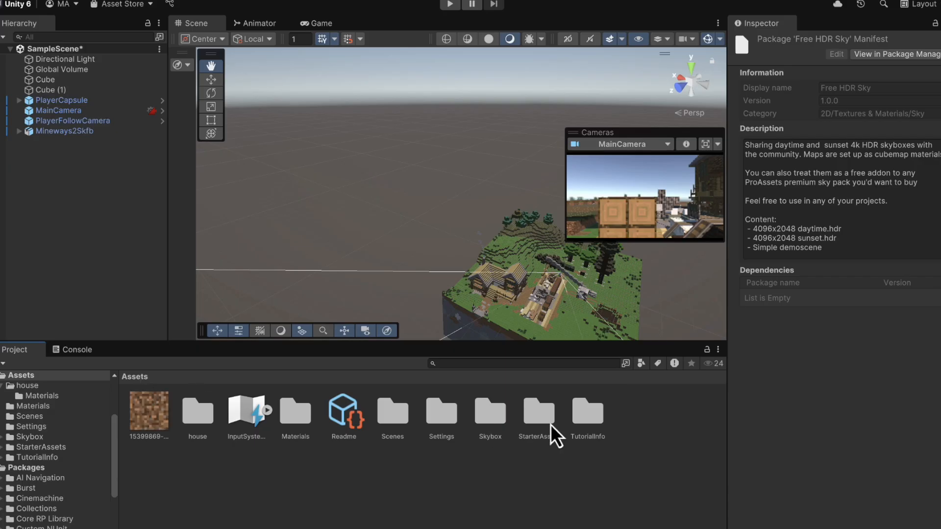
{"action": "mouse_move", "coordinate": [376, 438]}
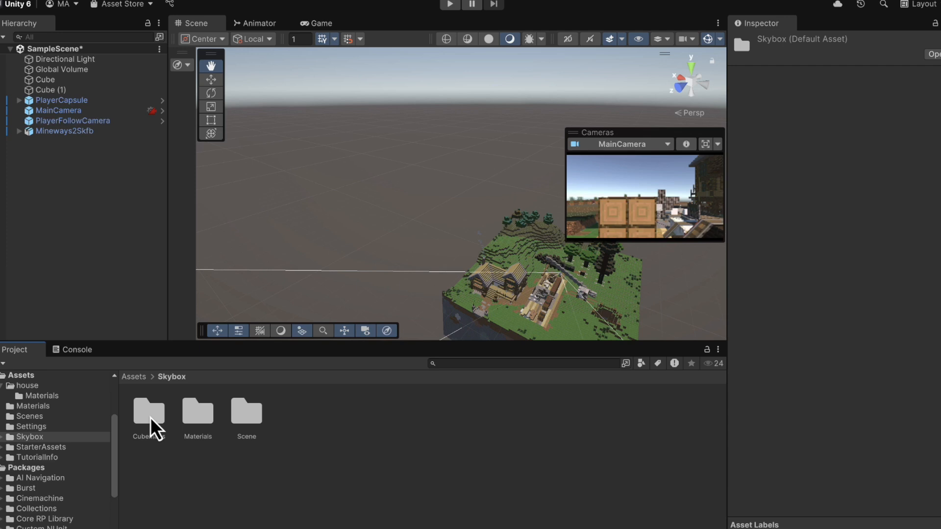
Step: Browse the Skybox Cubemaps folder and preview the cloudy daytime sky in the Game view
{"action": "double_click", "coordinate": [148, 414]}
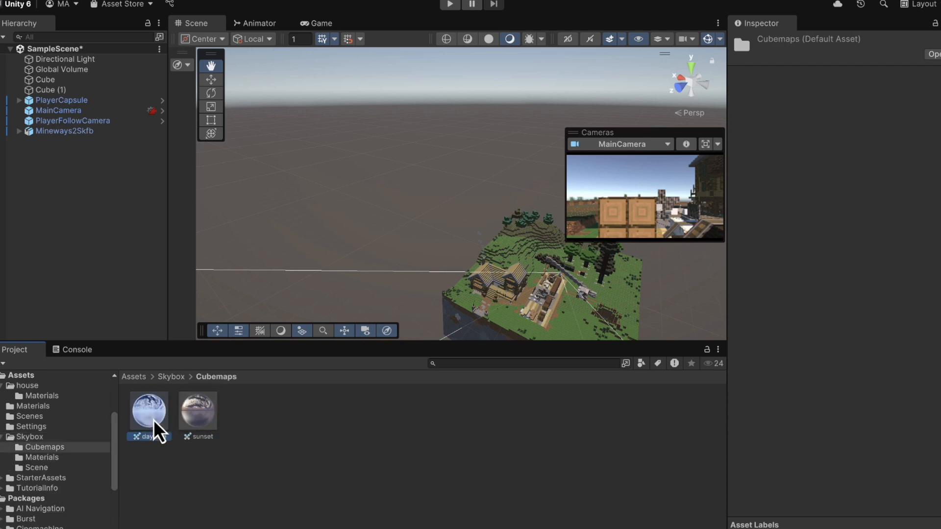
{"action": "left_click", "coordinate": [317, 23]}
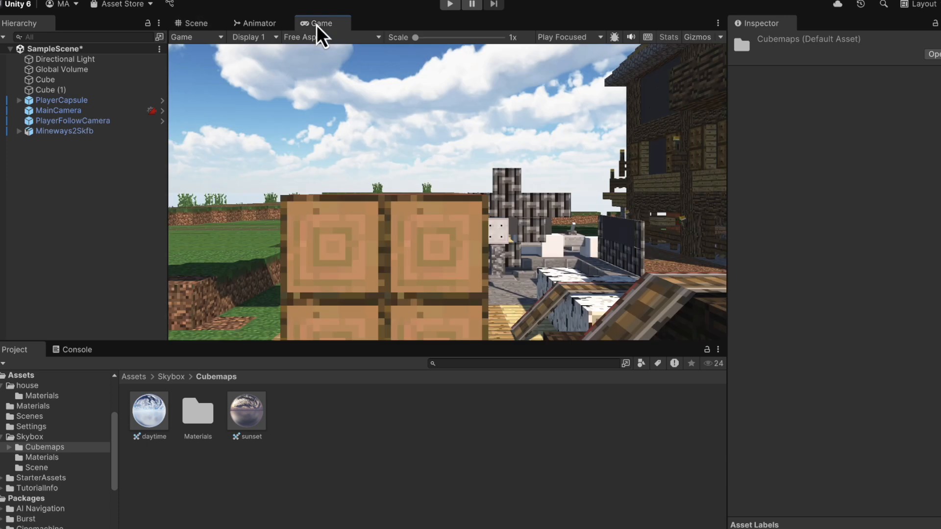
{"action": "mouse_move", "coordinate": [306, 251]}
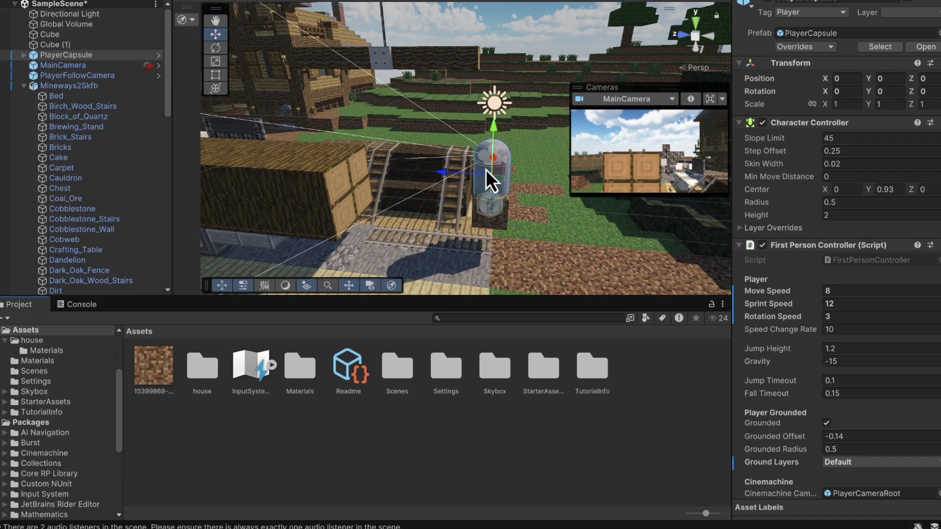
Step: Create a new script named blocks and attach it as a component on MainCamera
{"action": "left_click", "coordinate": [63, 65]}
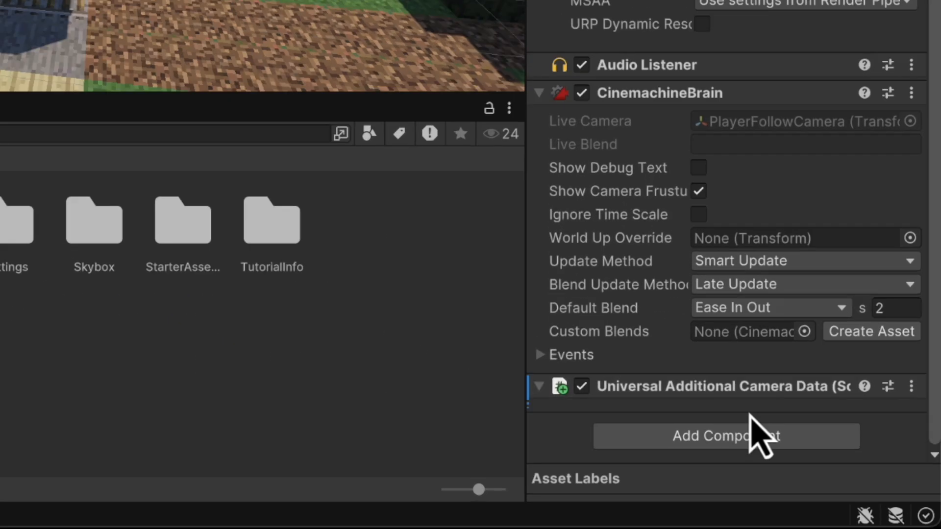
{"action": "left_click", "coordinate": [726, 436]}
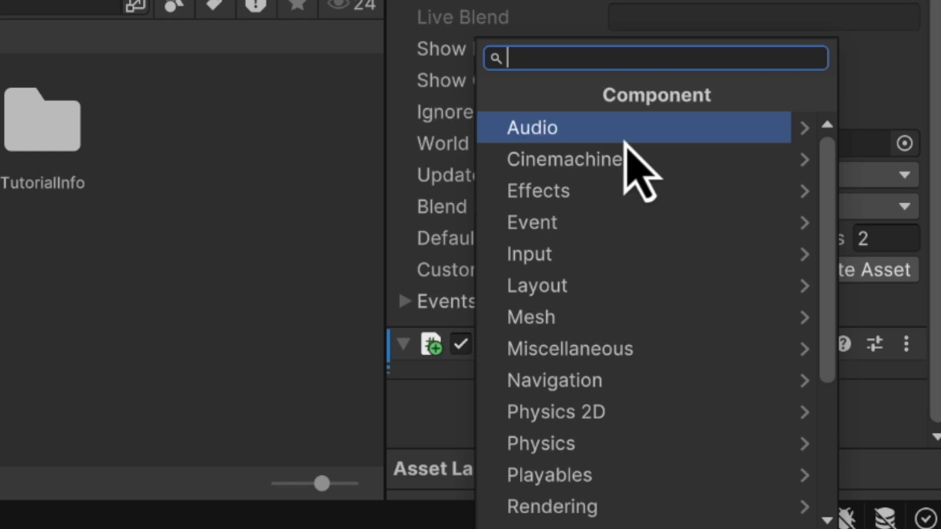
{"action": "type", "text": "blocks"}
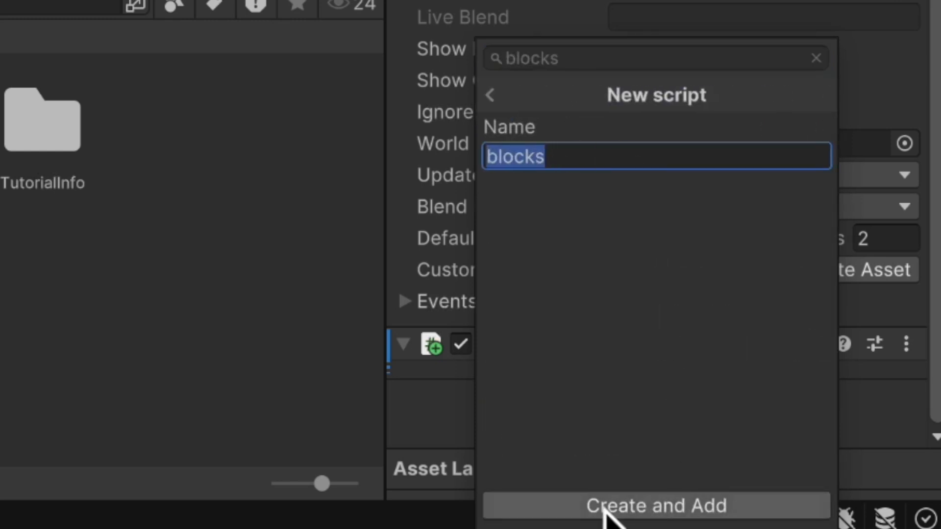
{"action": "left_click", "coordinate": [655, 506]}
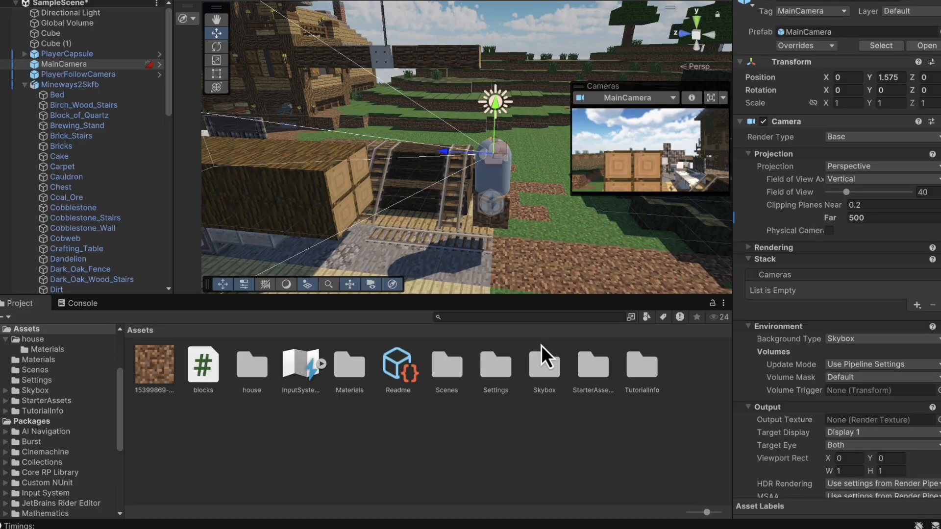
{"action": "mouse_move", "coordinate": [444, 165]}
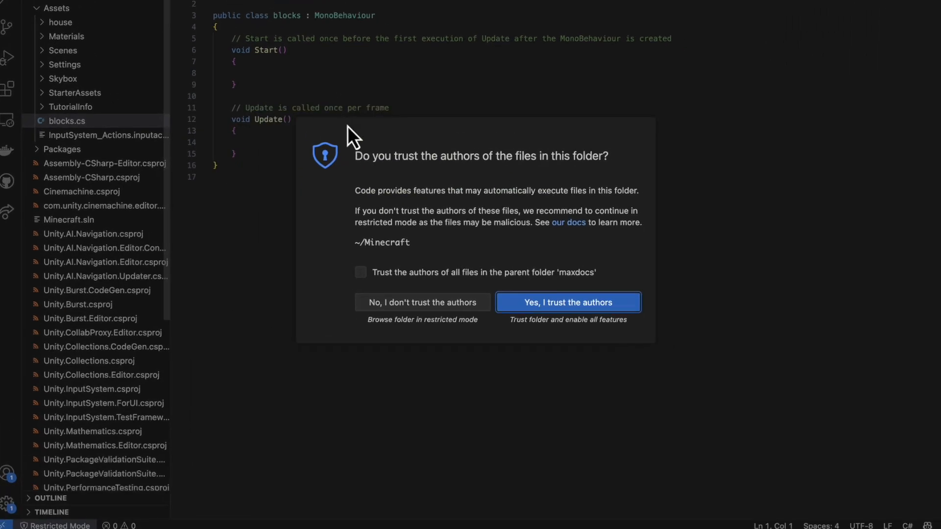
Step: Trust the project in VS Code, delete the Start method and declare a public grassBlockPrefab field
{"action": "left_click", "coordinate": [566, 302]}
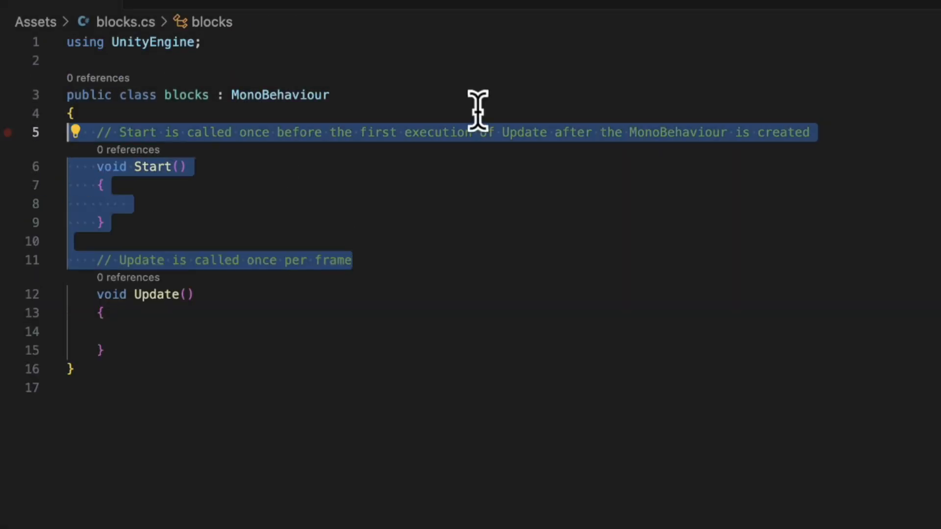
{"action": "key", "text": "Delete"}
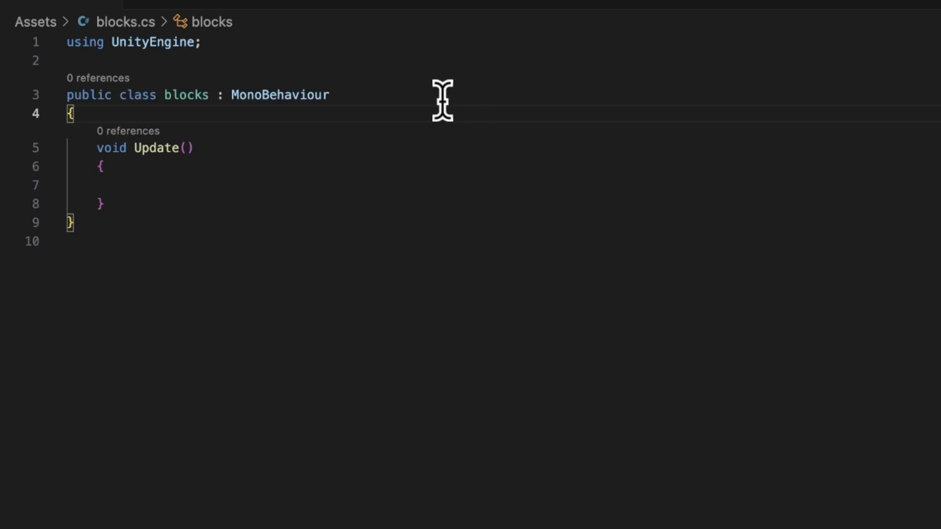
{"action": "type", "text": "public GameObject grassB"}
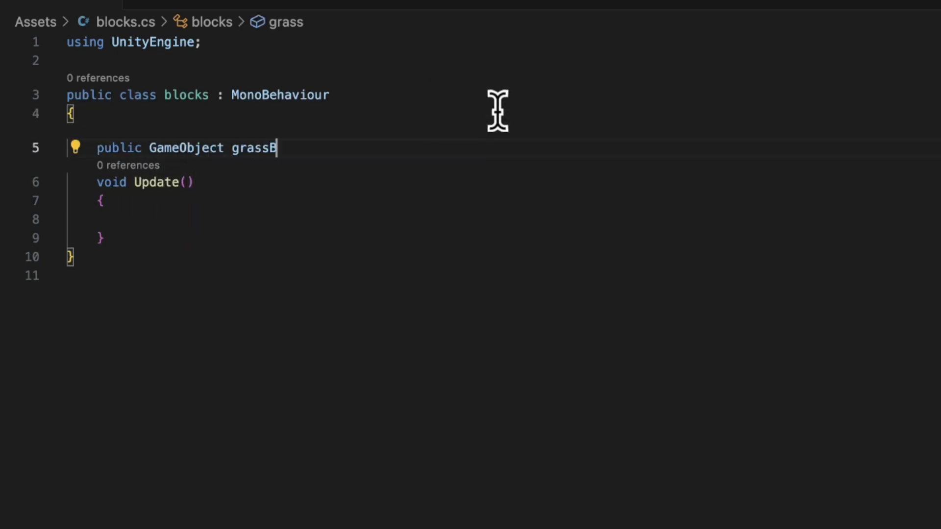
{"action": "type", "text": "lockPrefab;"}
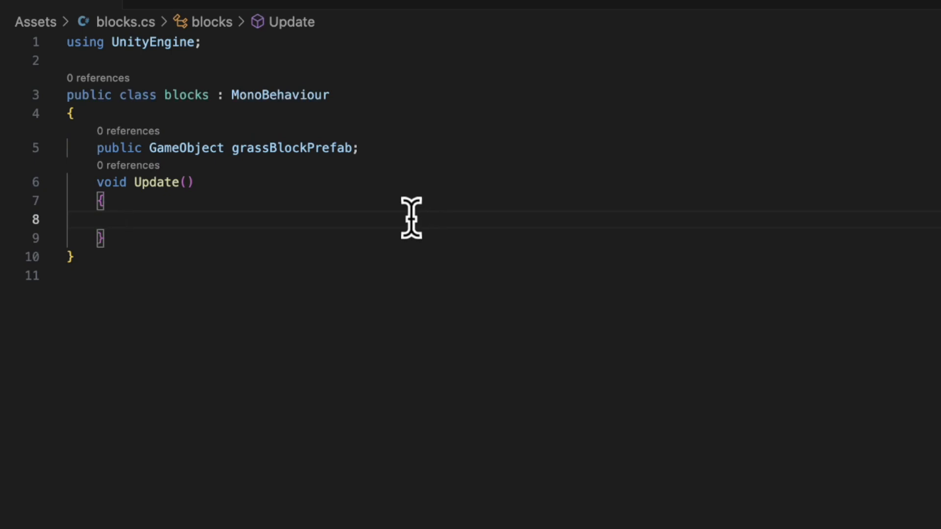
{"action": "mouse_move", "coordinate": [370, 249]}
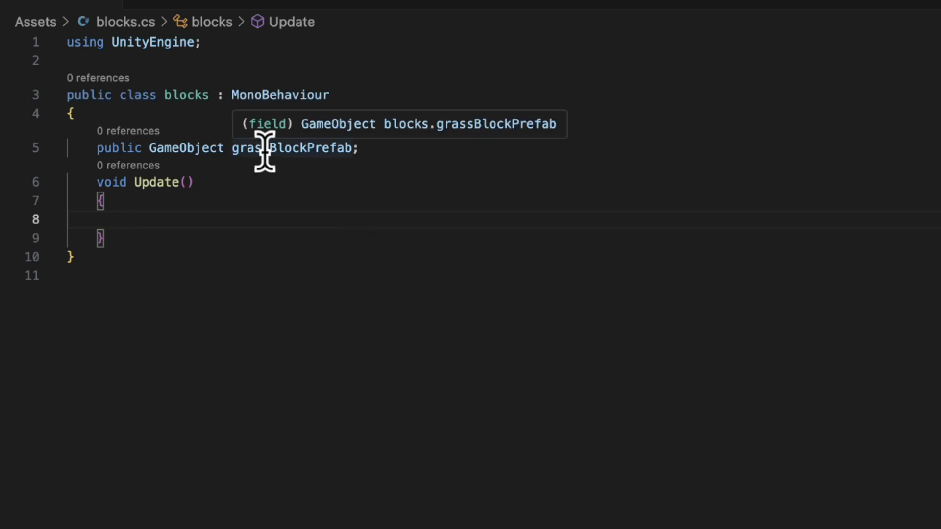
{"action": "mouse_move", "coordinate": [301, 216]}
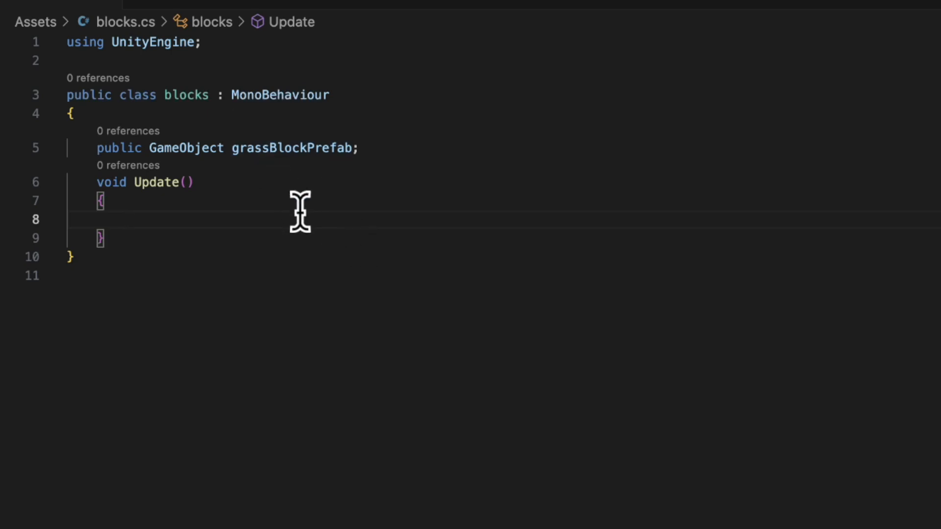
Step: In Update, on GetMouseButtonDown(1) cast a ScreenPointToRay from the mouse with Physics.Raycast limited to 5 units
{"action": "type", "text": "if (Input.Get"}
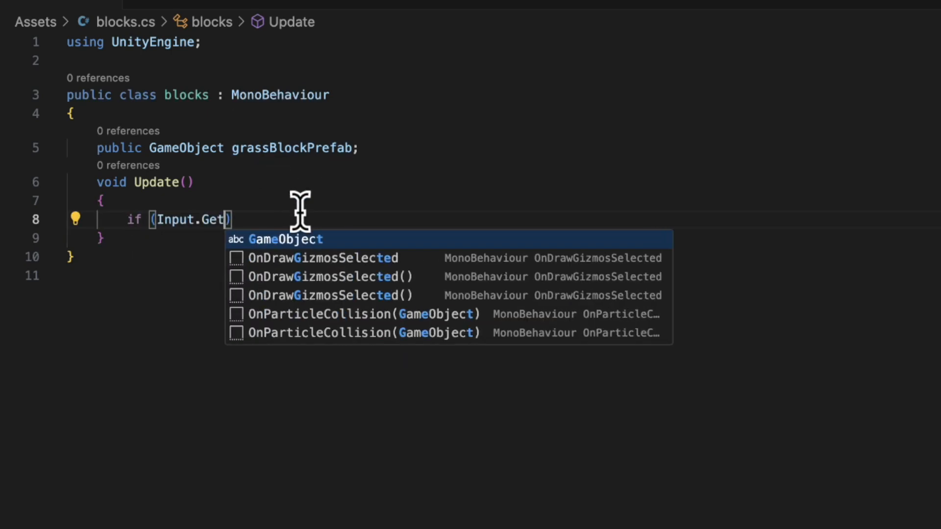
{"action": "type", "text": "MouseButtonDown(1"}
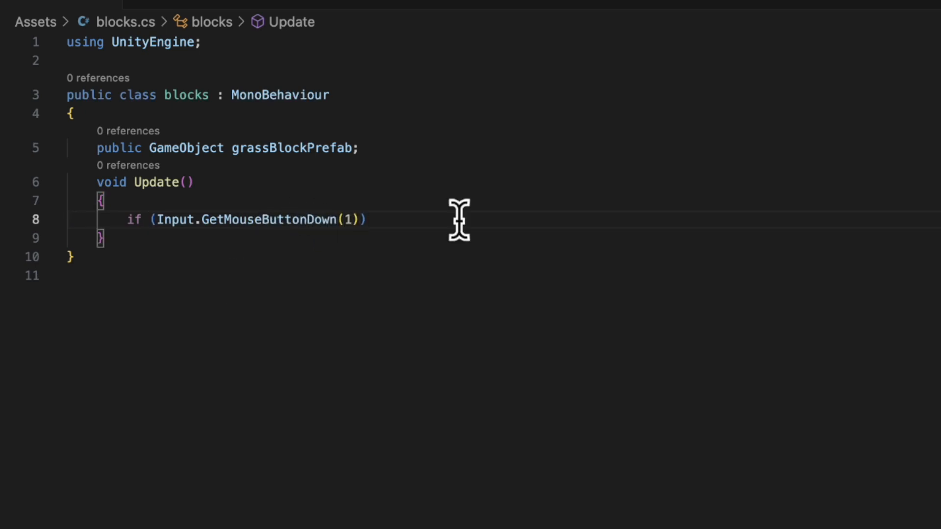
{"action": "type", "text": "{"}
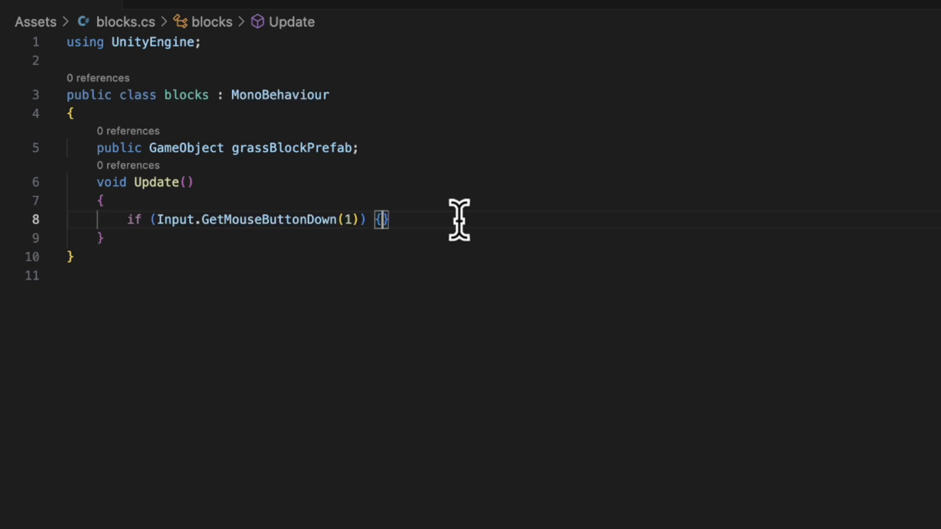
{"action": "type", "text": "Ray ray ="}
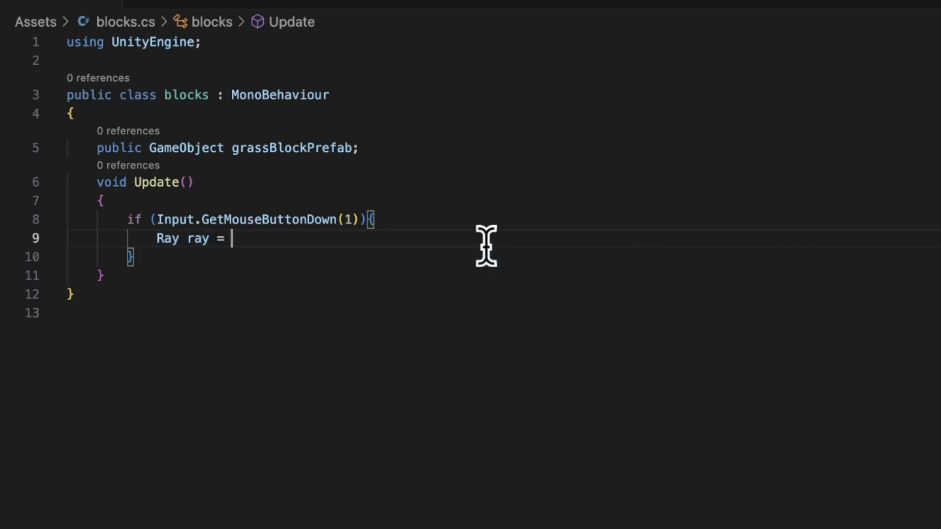
{"action": "type", "text": "Camera.main.ScreenPointToRay(Input."}
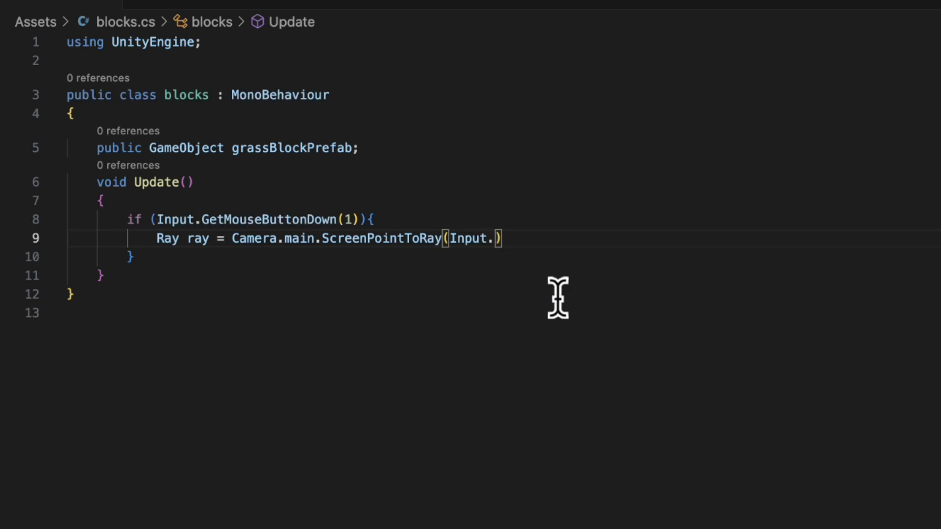
{"action": "type", "text": "mousePosition);"}
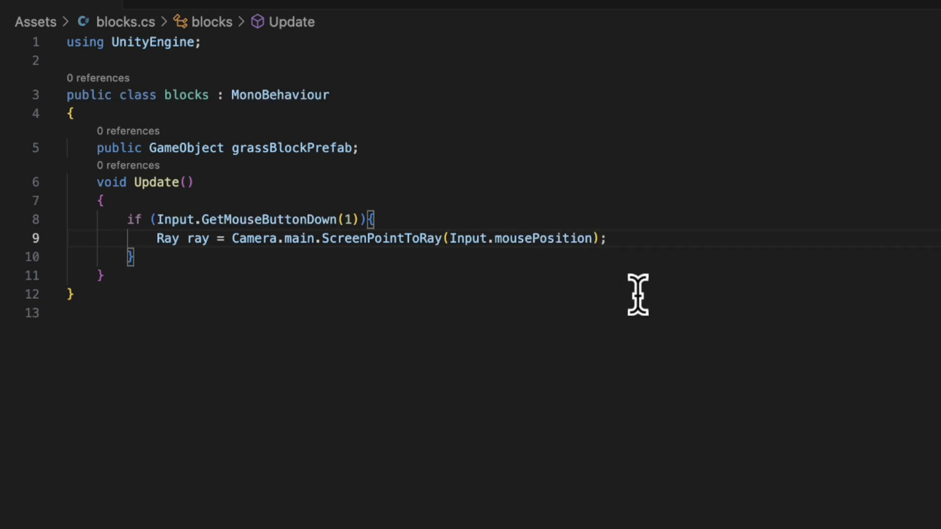
{"action": "mouse_move", "coordinate": [152, 248]}
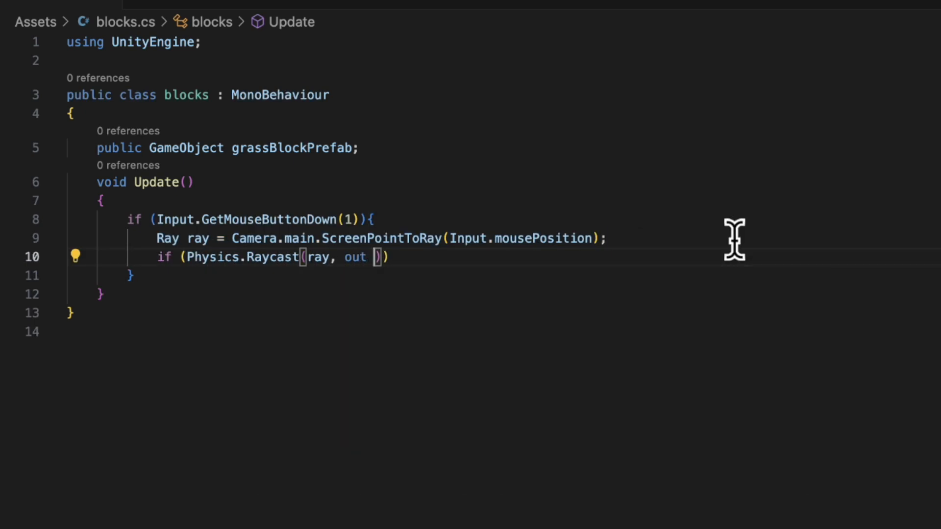
{"action": "type", "text": "RaycastHit hit, 5"}
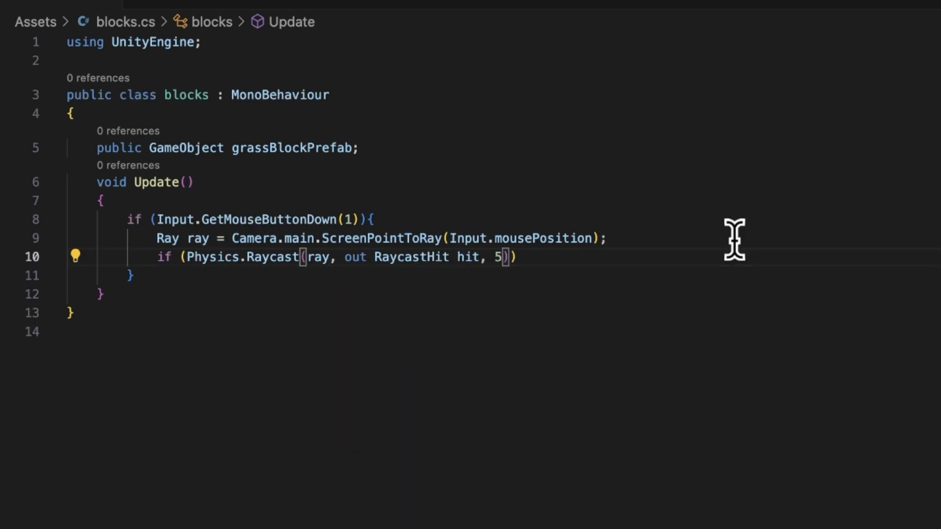
{"action": "mouse_move", "coordinate": [728, 246]}
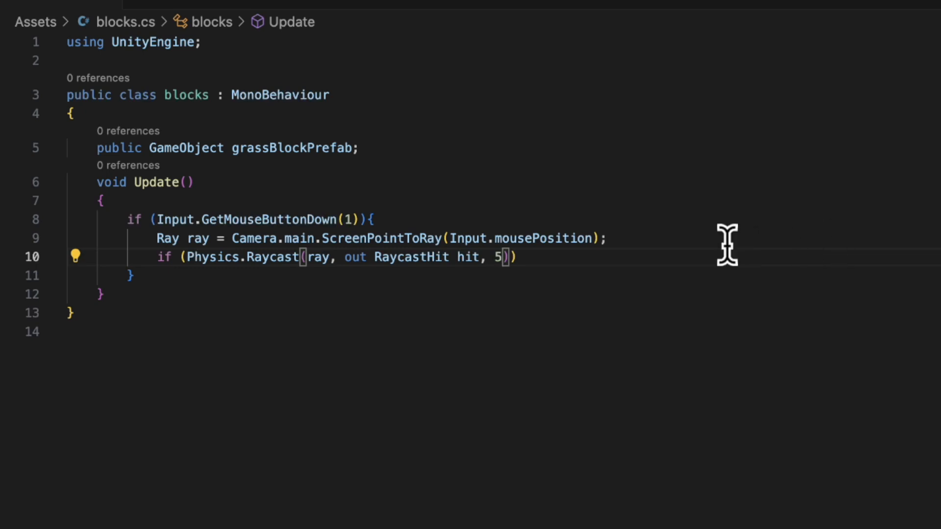
{"action": "mouse_move", "coordinate": [651, 246]}
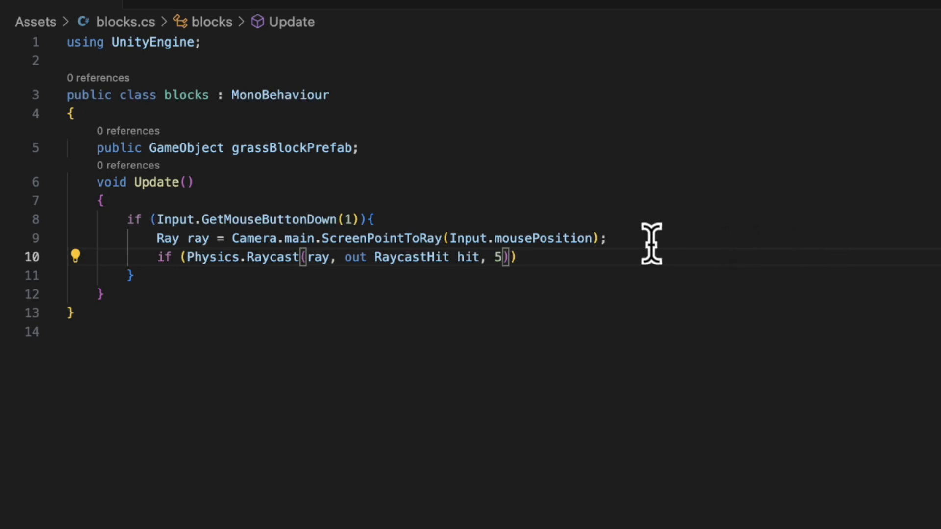
Step: Compute placePos = hit.point + hit.normal / 2f and Instantiate grassBlockPrefab there with Quaternion.identity
{"action": "type", "text": "V"}
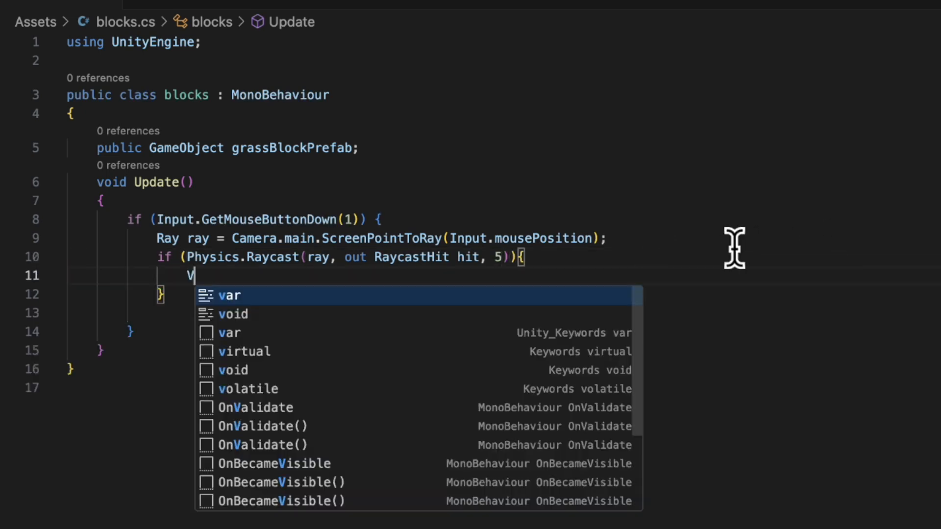
{"action": "type", "text": "ector3 placePos"}
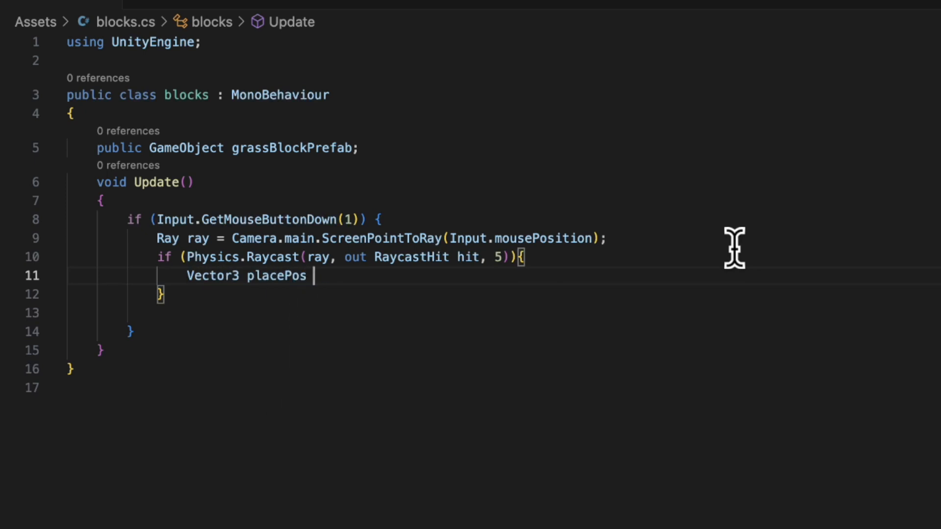
{"action": "type", "text": "= hit.point + hit.no"}
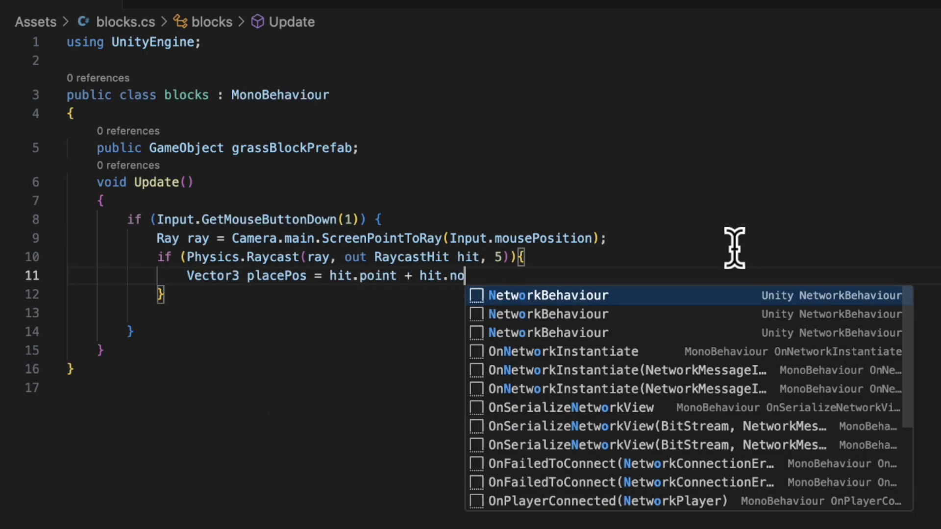
{"action": "type", "text": "rmal / 2f;"}
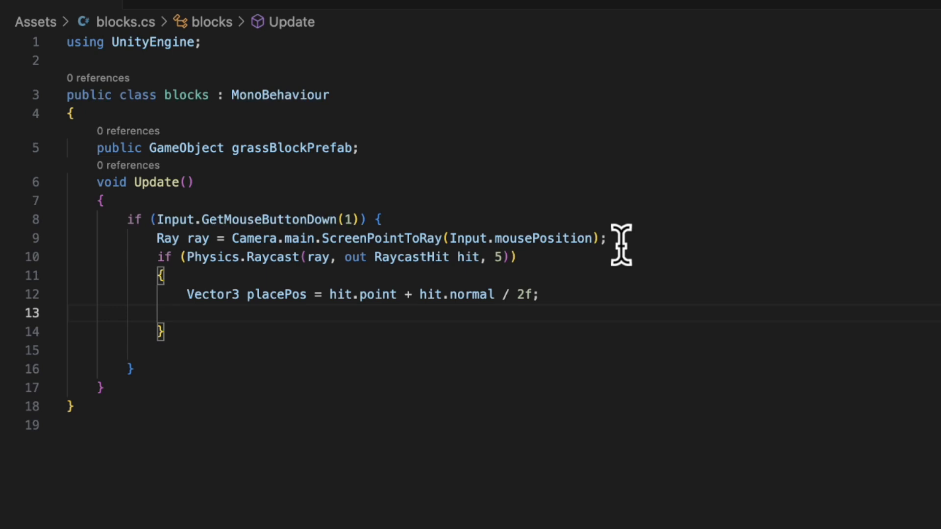
{"action": "type", "text": "Instantiate(grassBlockPrefab,"}
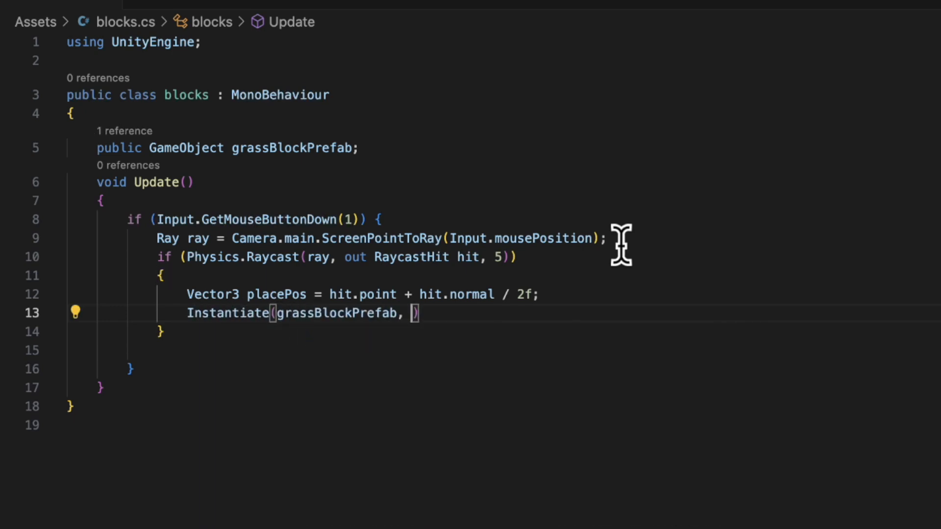
{"action": "type", "text": "placePos, Quaternion.identity"}
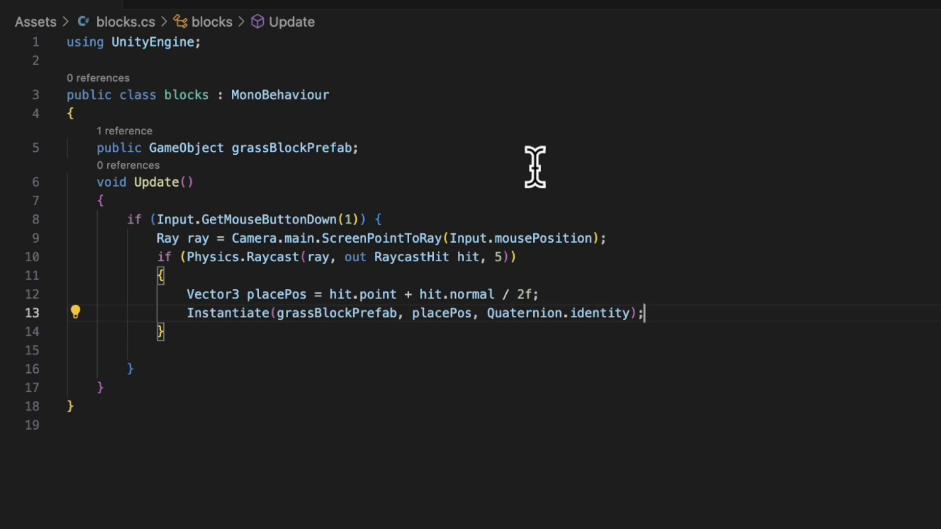
{"action": "left_click_drag", "start_coordinate": [186, 312], "coordinate": [407, 313]}
{"action": "type", "text": "placePos = new V"}
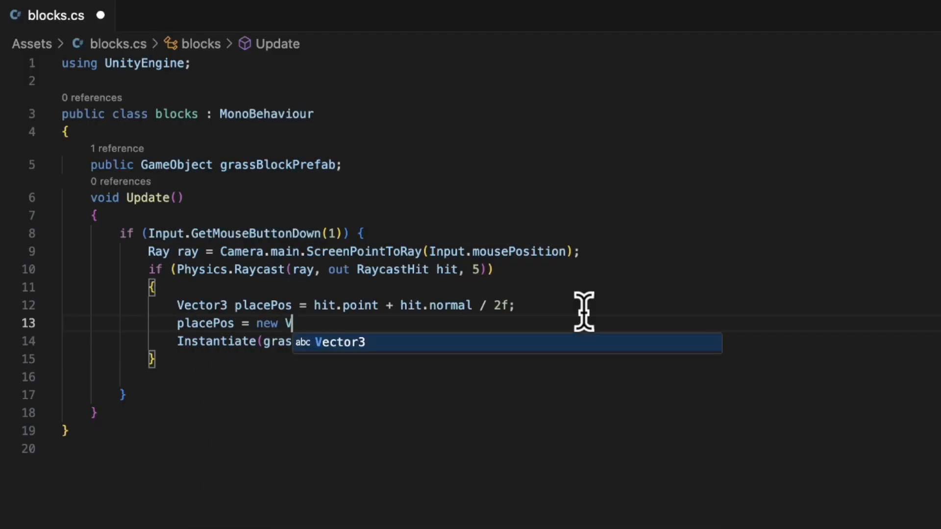
Step: Add placePos = new Vector3(Mathf.Round(placePos.x), Mathf.Round(placePos.y), Mathf.Round(placePos.z)) before Instantiate
{"action": "type", "text": "ector3(Mathf.Round(placePos.x"}
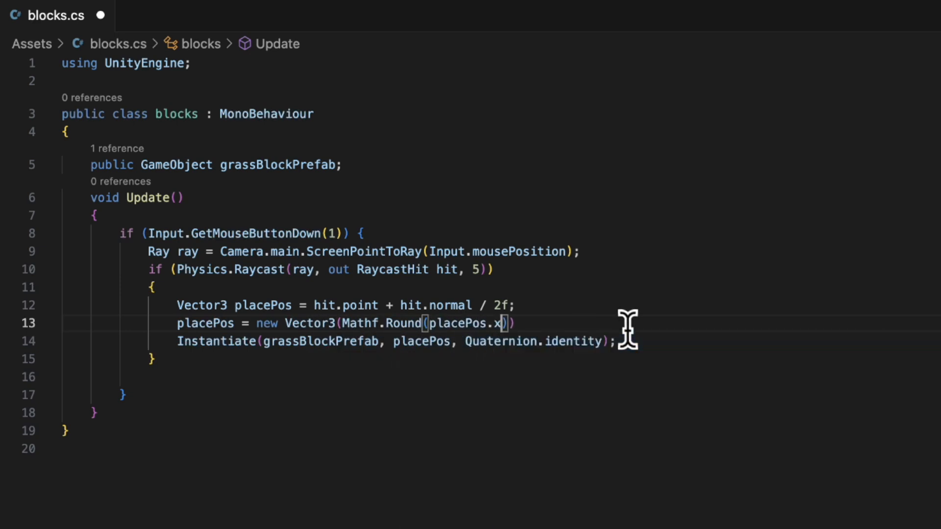
{"action": "type", "text": ", Mathf.Round()"}
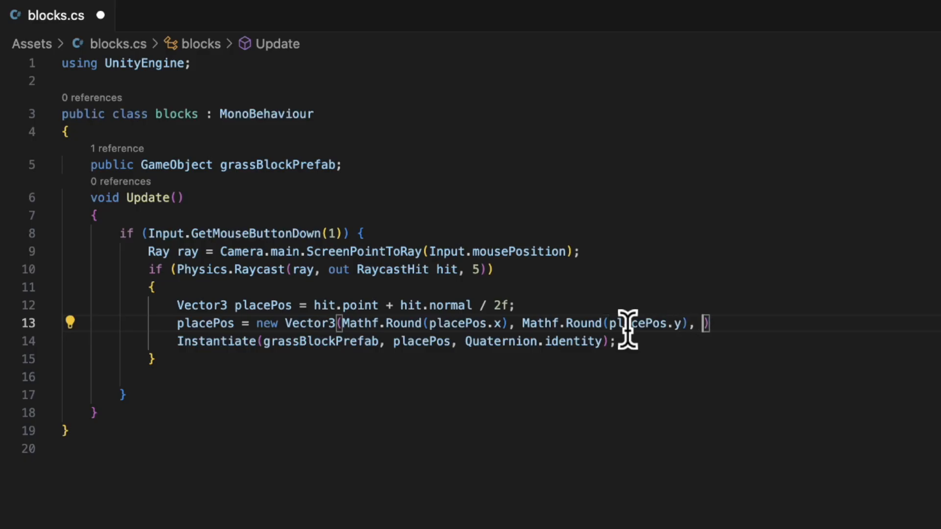
{"action": "type", "text": "Mathf.Round(placePos.z"}
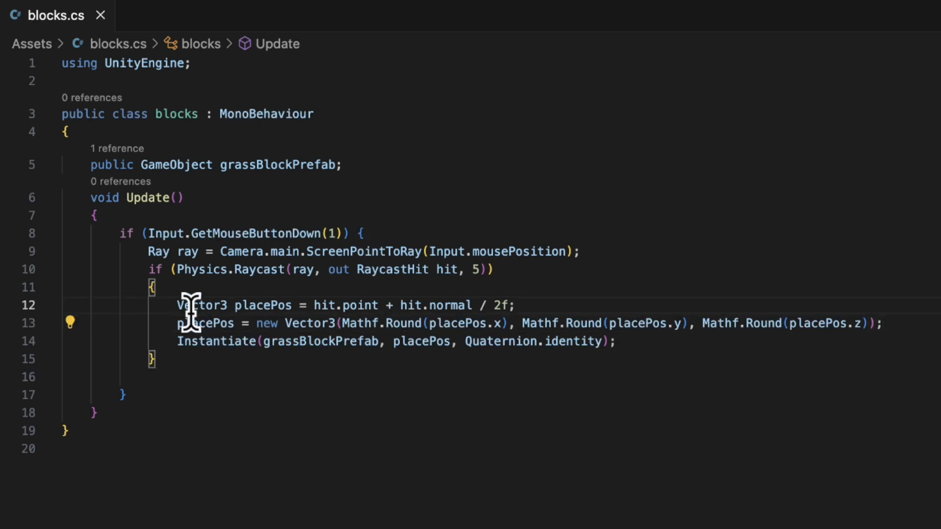
{"action": "left_click_drag", "start_coordinate": [177, 322], "coordinate": [707, 322]}
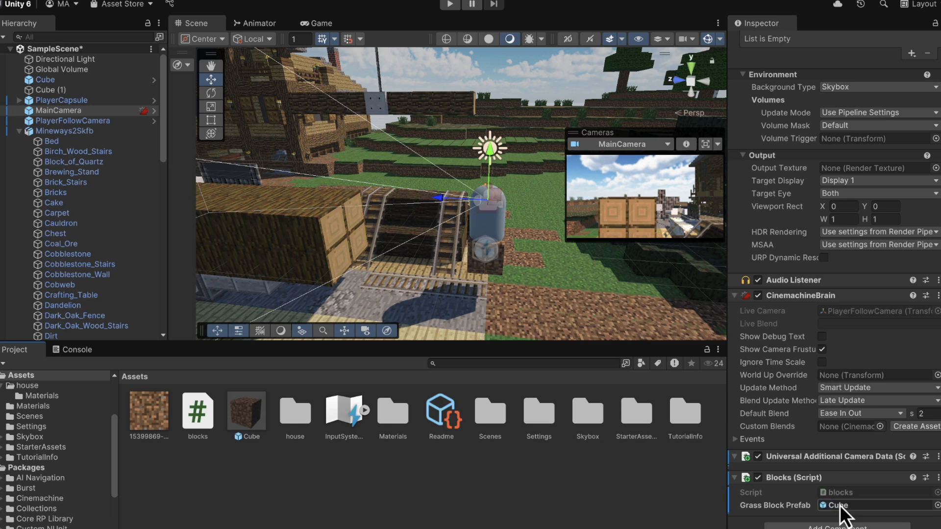
Step: Assign the Cube prefab as the Grass Block Prefab on MainCamera's Blocks component
{"action": "left_click", "coordinate": [449, 5]}
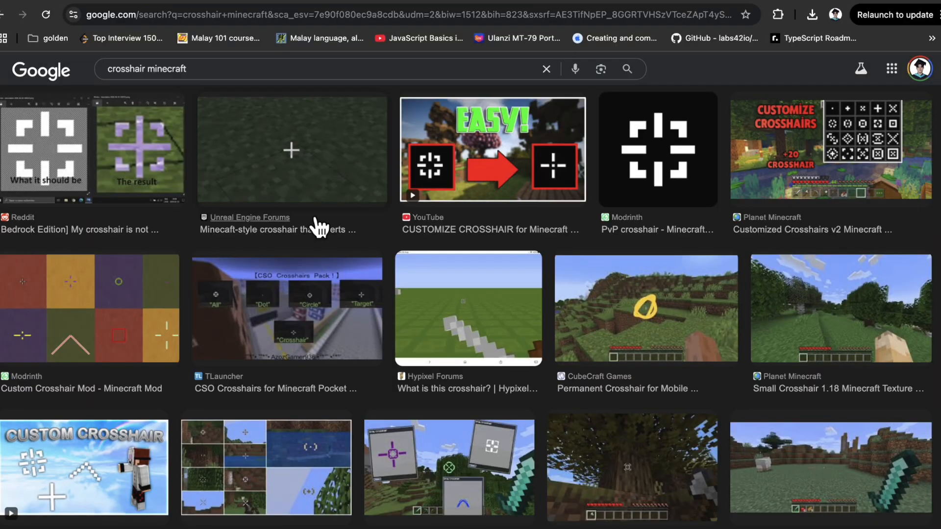
Step: Preview the white Modrinth PvP crosshair image from the crosshair minecraft results
{"action": "left_click", "coordinate": [657, 149]}
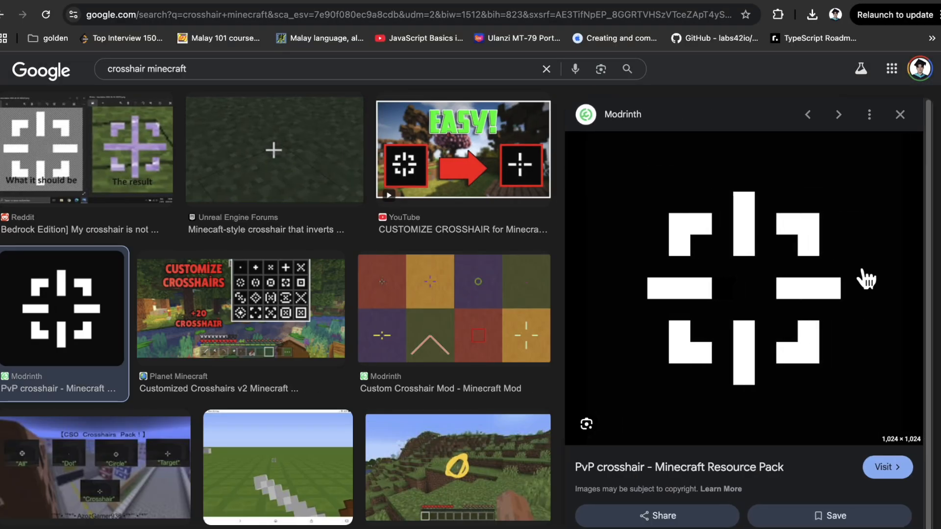
{"action": "left_click", "coordinate": [811, 14]}
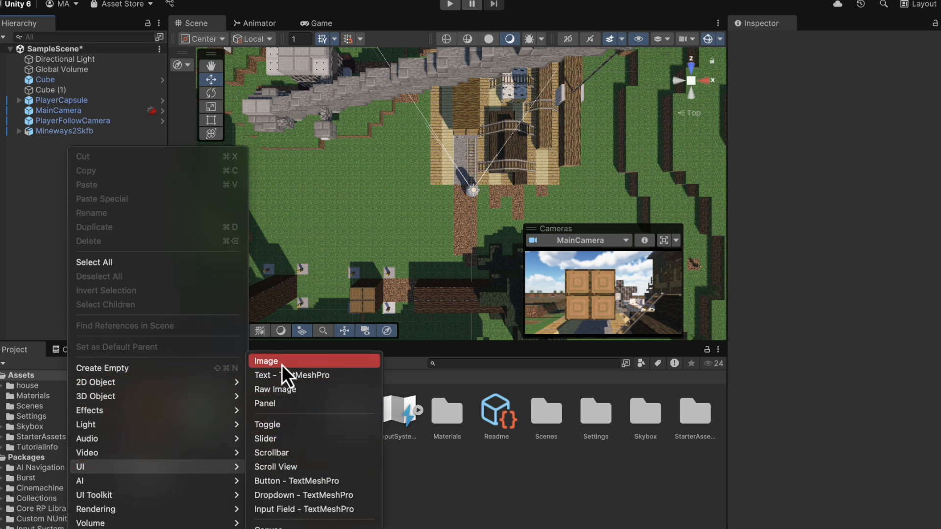
Step: Add a UI Image to the scene under a new Canvas and select it
{"action": "left_click", "coordinate": [266, 360]}
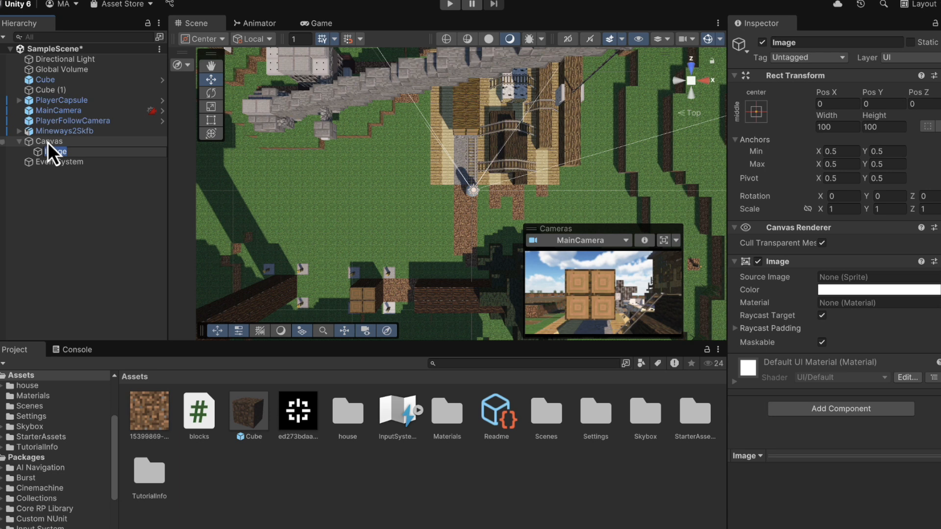
{"action": "left_click", "coordinate": [48, 141]}
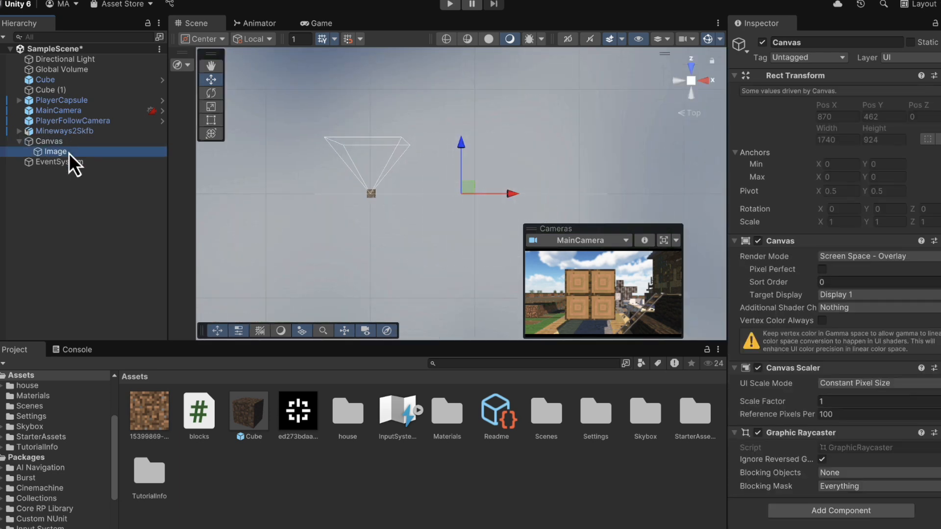
{"action": "left_click", "coordinate": [317, 23]}
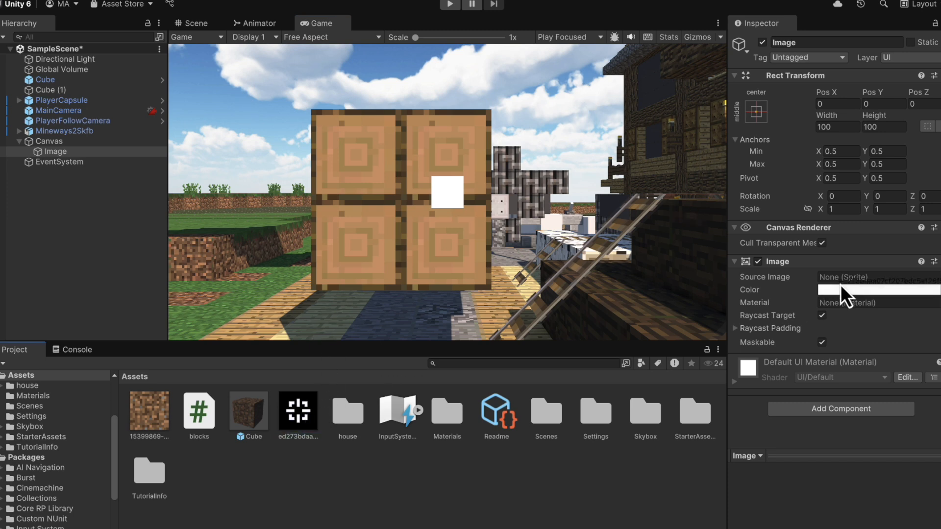
{"action": "left_click", "coordinate": [298, 411]}
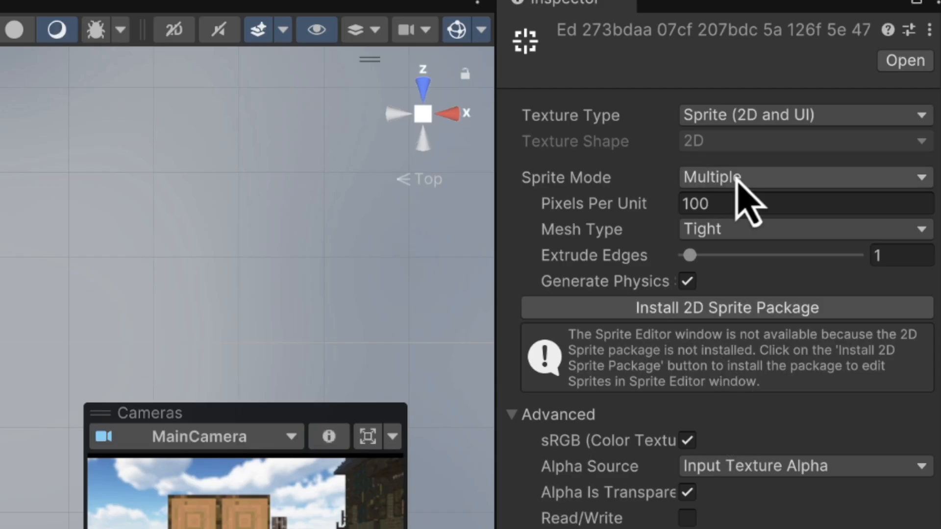
Step: Set the crosshair texture to a single Sprite and use it as the Image's source, checking it in Game view
{"action": "left_click", "coordinate": [801, 177]}
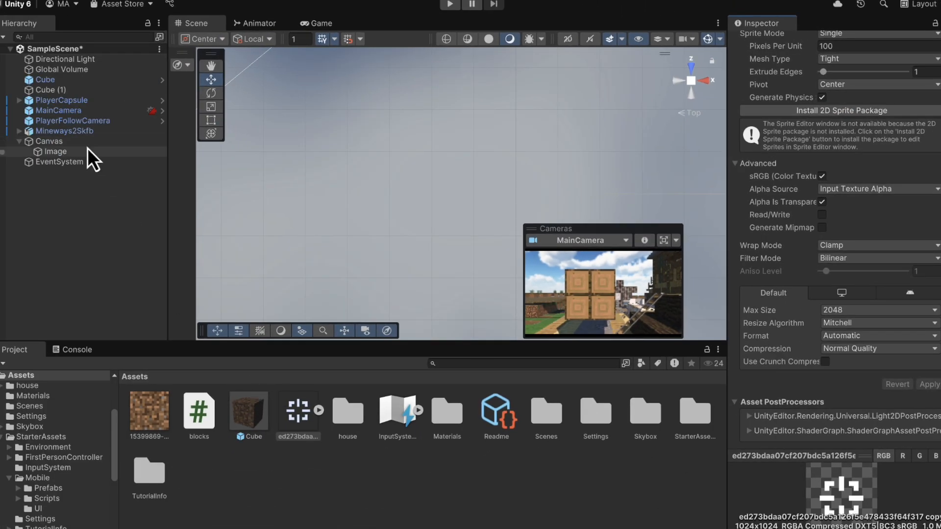
{"action": "left_click", "coordinate": [57, 151]}
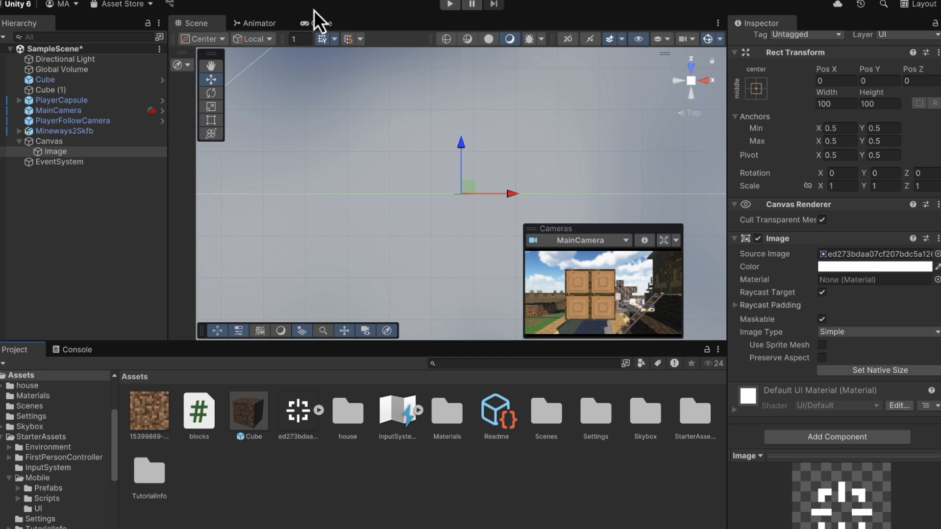
{"action": "left_click", "coordinate": [317, 22]}
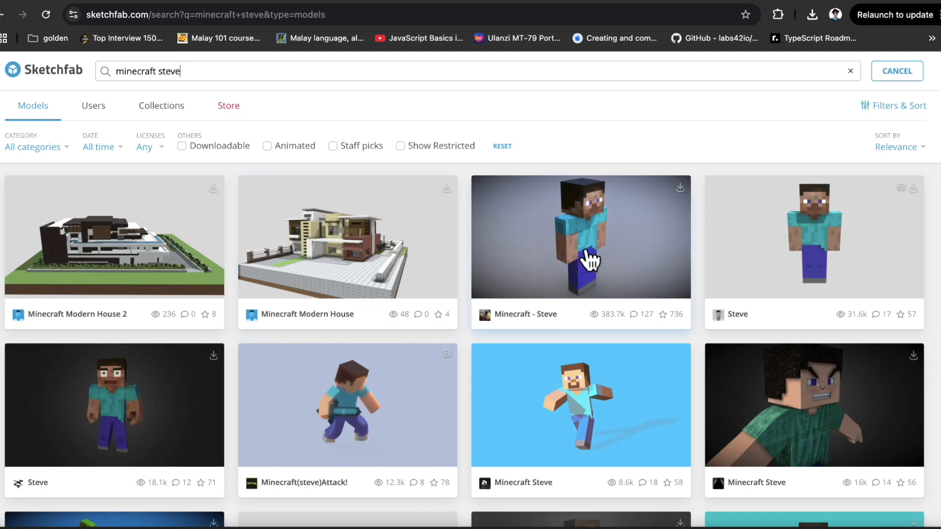
Step: Open the Minecraft - Steve model card from the minecraft steve results on Sketchfab
{"action": "scroll", "scroll_direction": "down", "scroll_amount": 3}
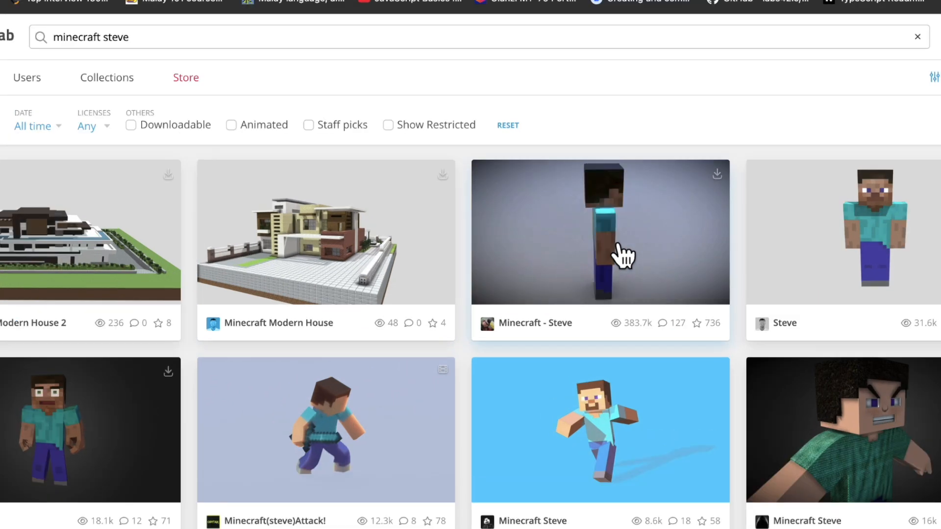
{"action": "left_click", "coordinate": [599, 232]}
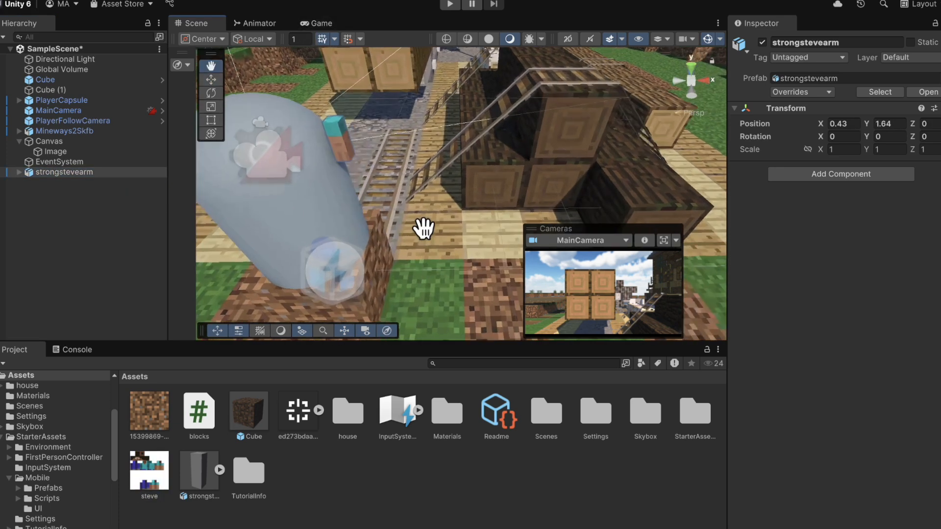
Step: Parent strongstevearm under MainCamera and play the scene to see Steve's arm beside the crosshair
{"action": "left_click", "coordinate": [211, 93]}
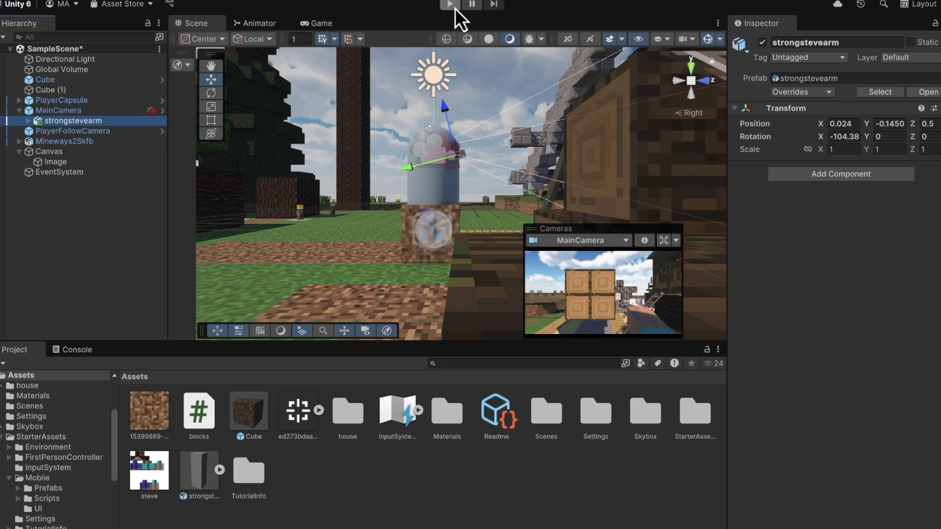
{"action": "left_click", "coordinate": [450, 5]}
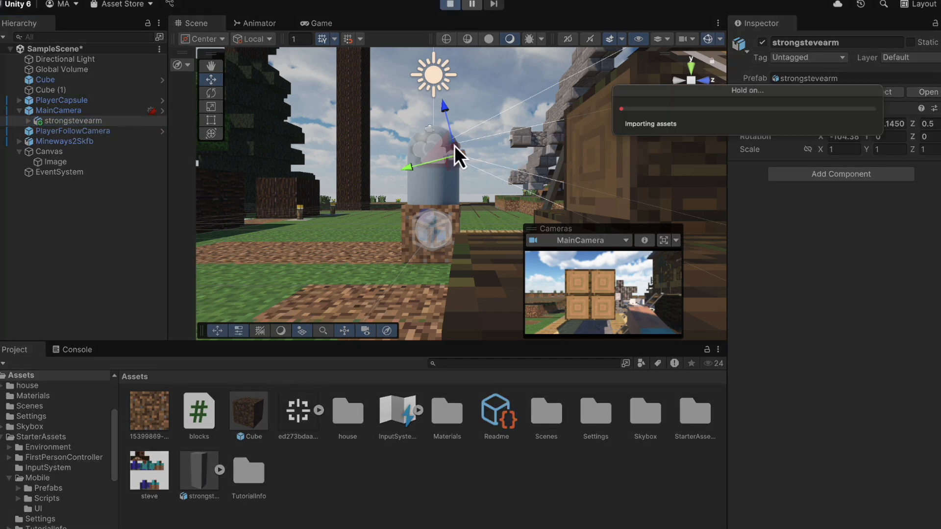
{"action": "left_click", "coordinate": [317, 22]}
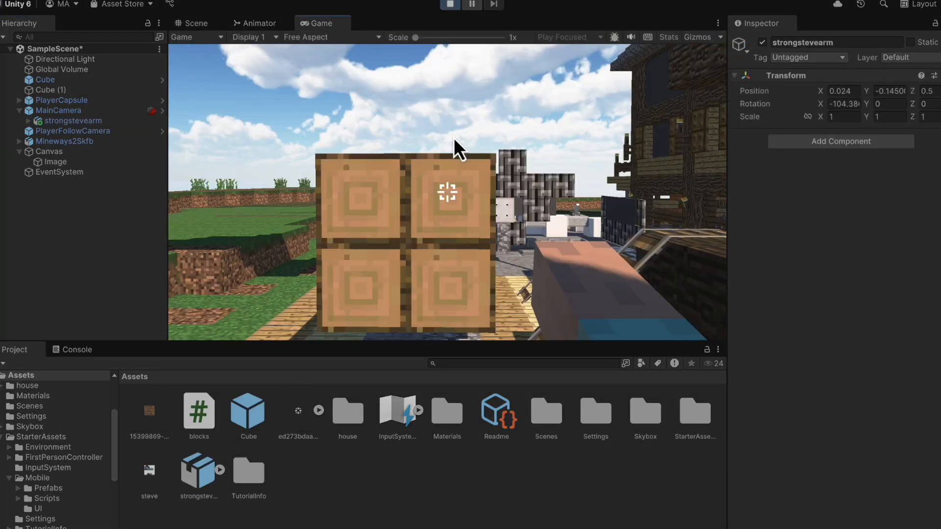